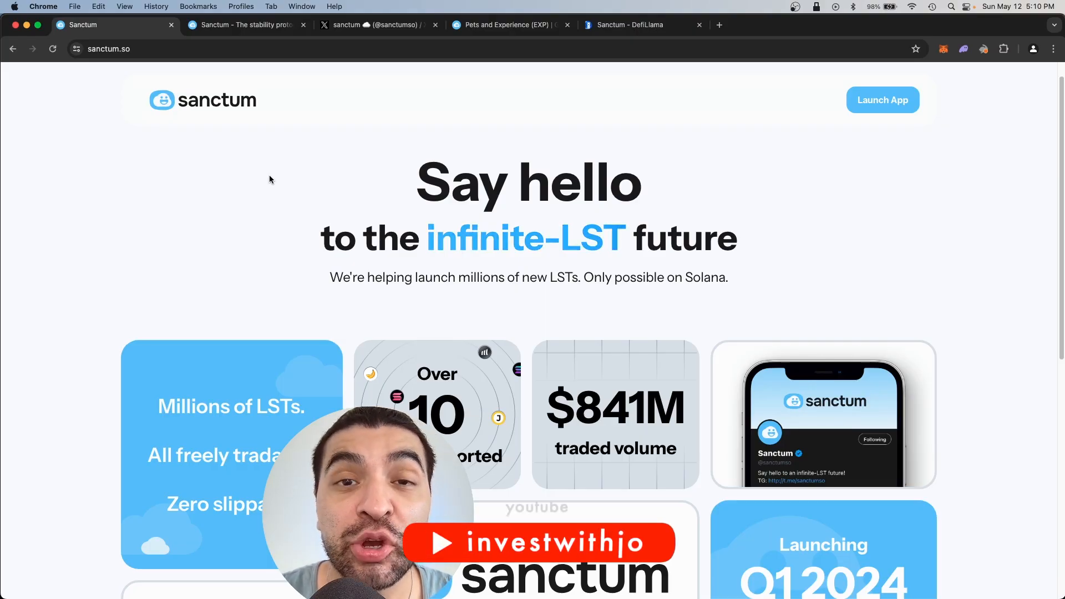
- Browse the Wonderland announcement post, the Sanctum Wonderland page and the Infinity deposit page
scroll("down", 3)
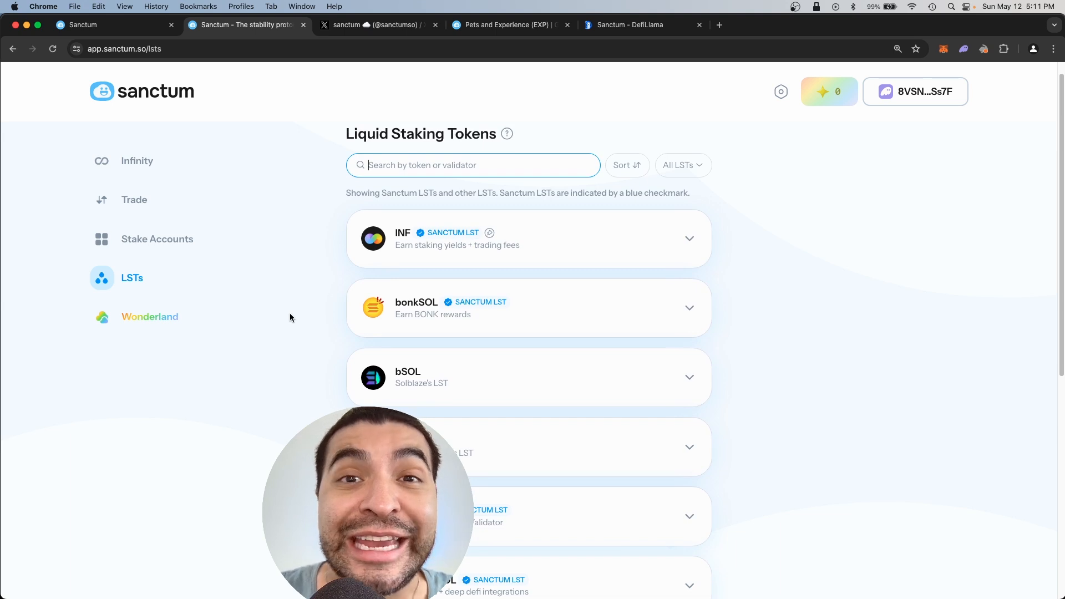
scroll("down", 3)
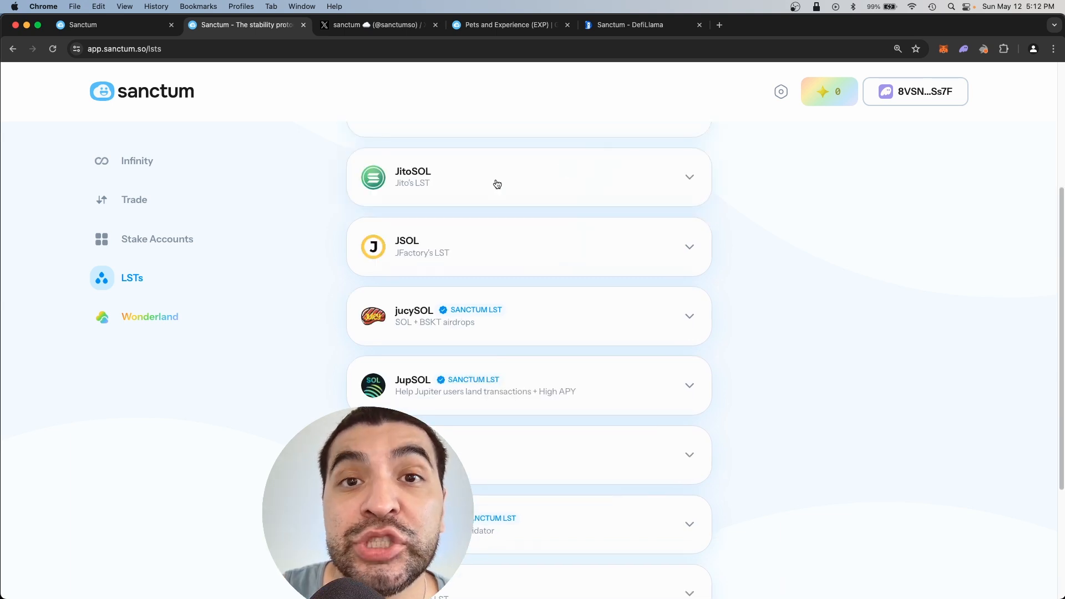
scroll("down", 3)
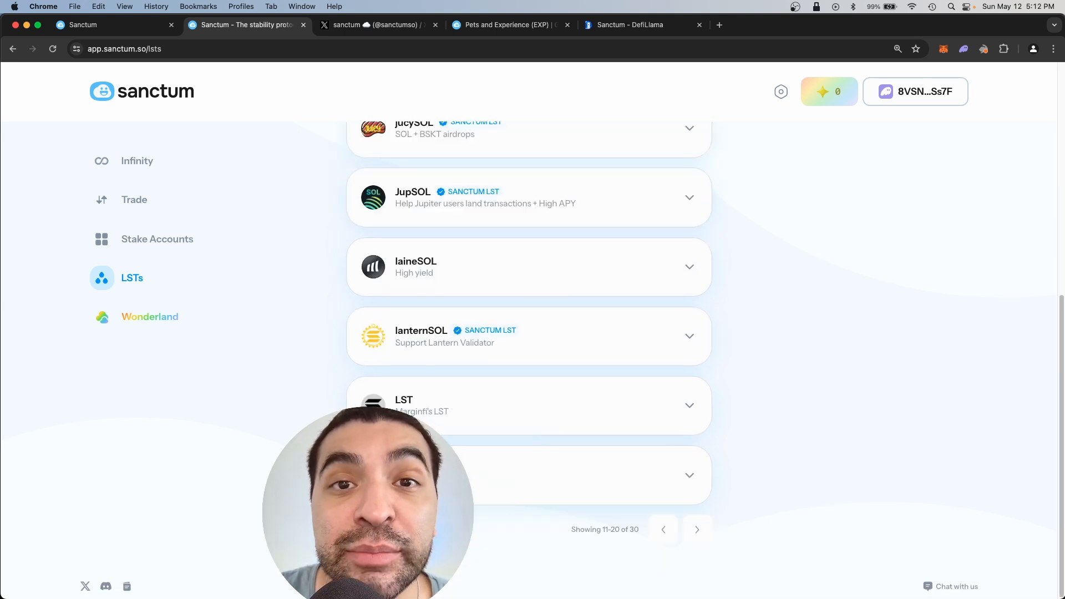
left_click(377, 25)
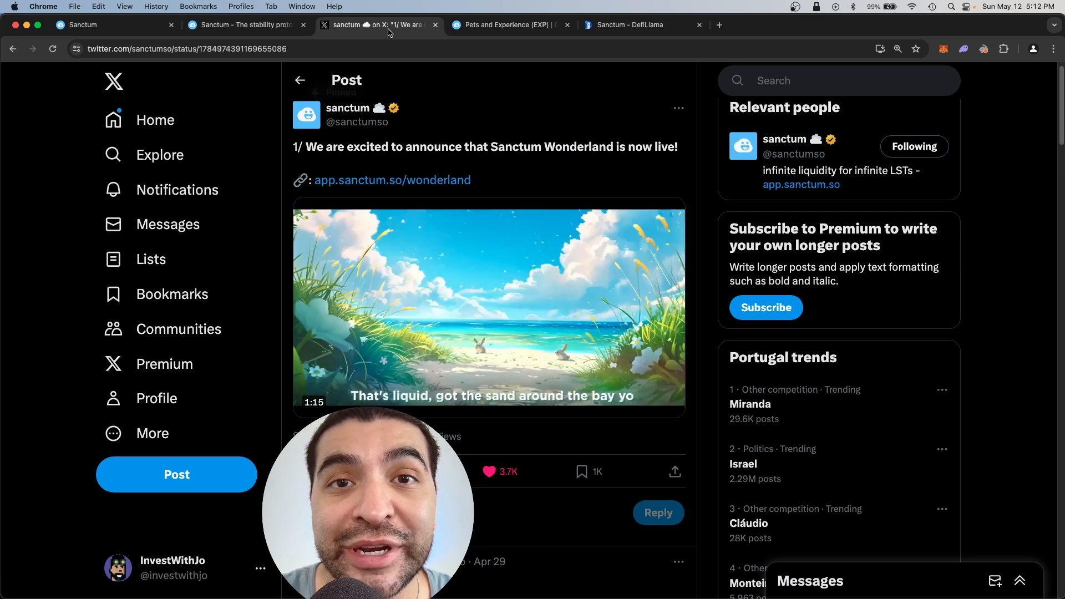
left_click(244, 24)
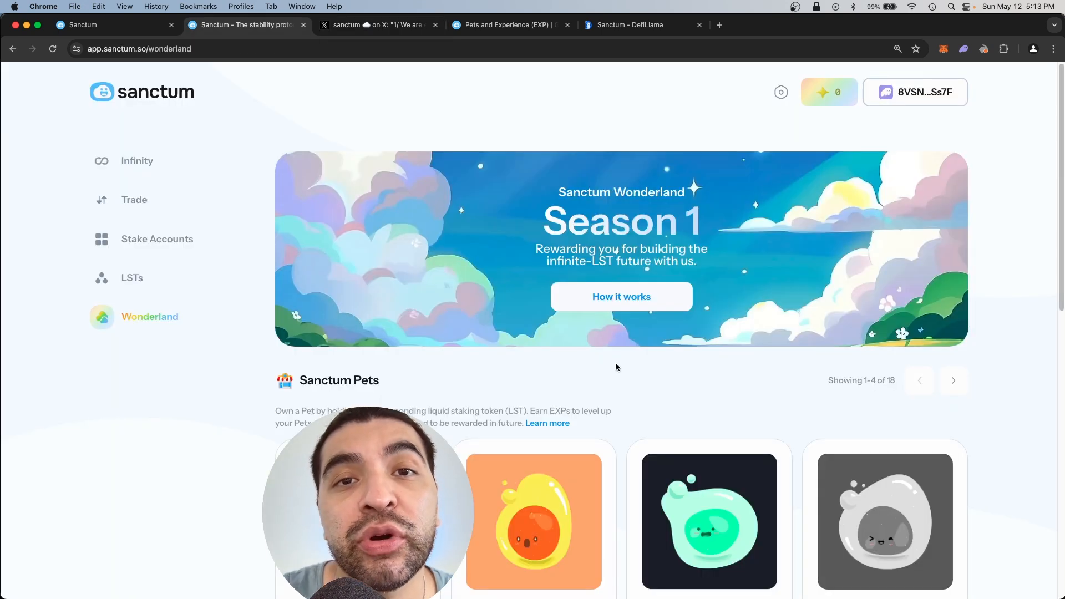
left_click(136, 161)
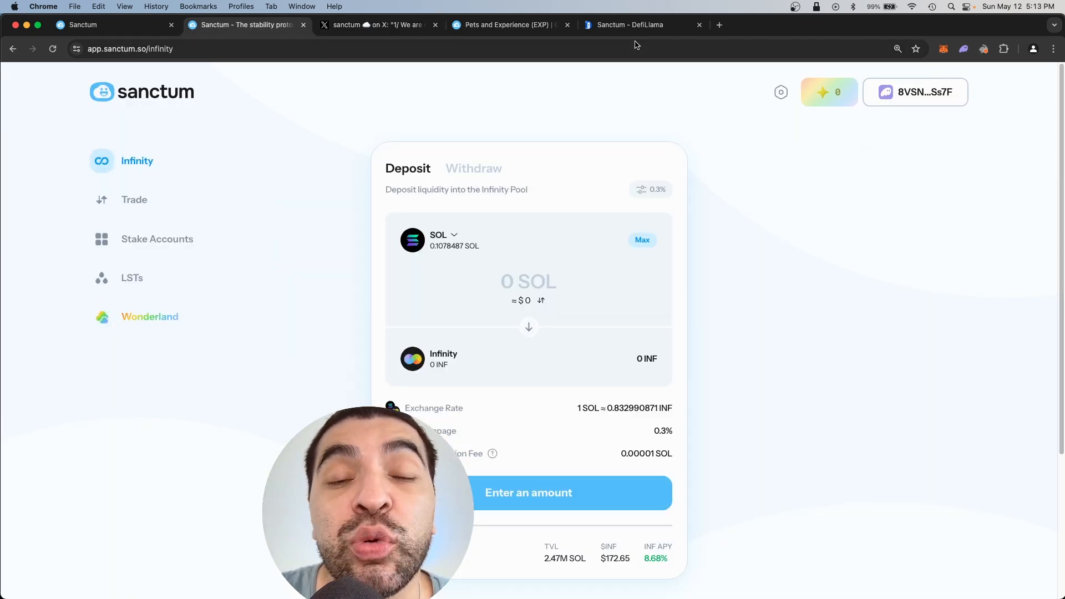
left_click(149, 317)
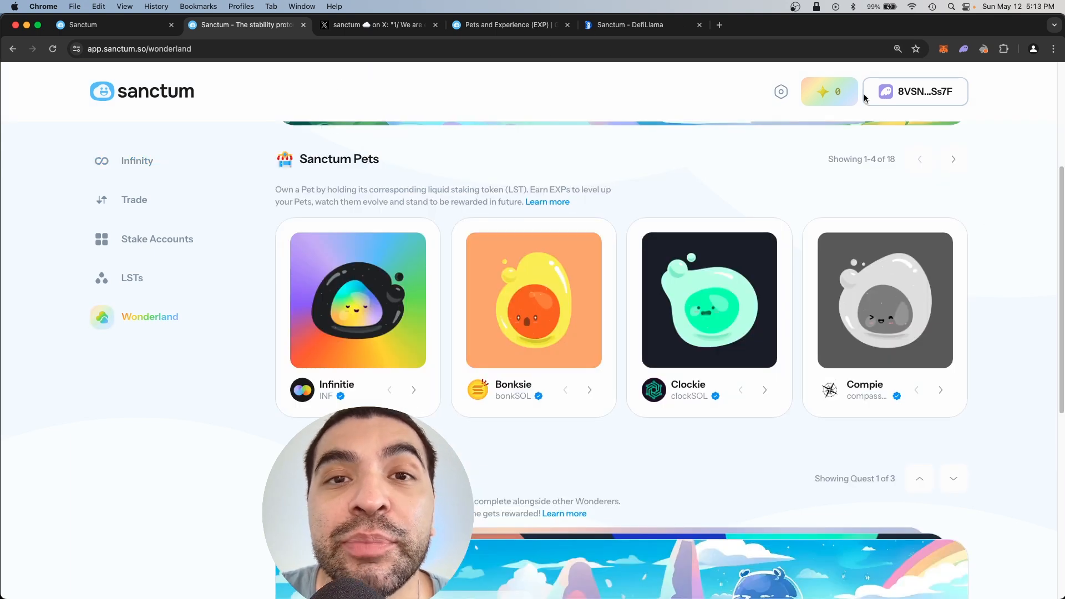
- Review Sanctum's $587.51m TVL chart on DefiLlama, then return to the Wonderland tab
scroll("down", 3)
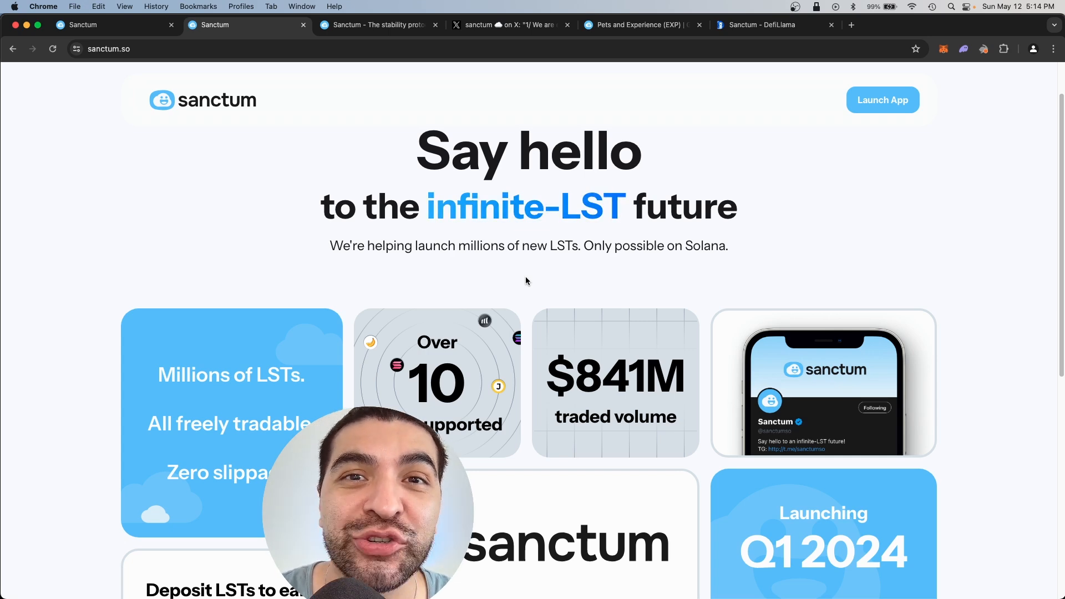
left_click(757, 25)
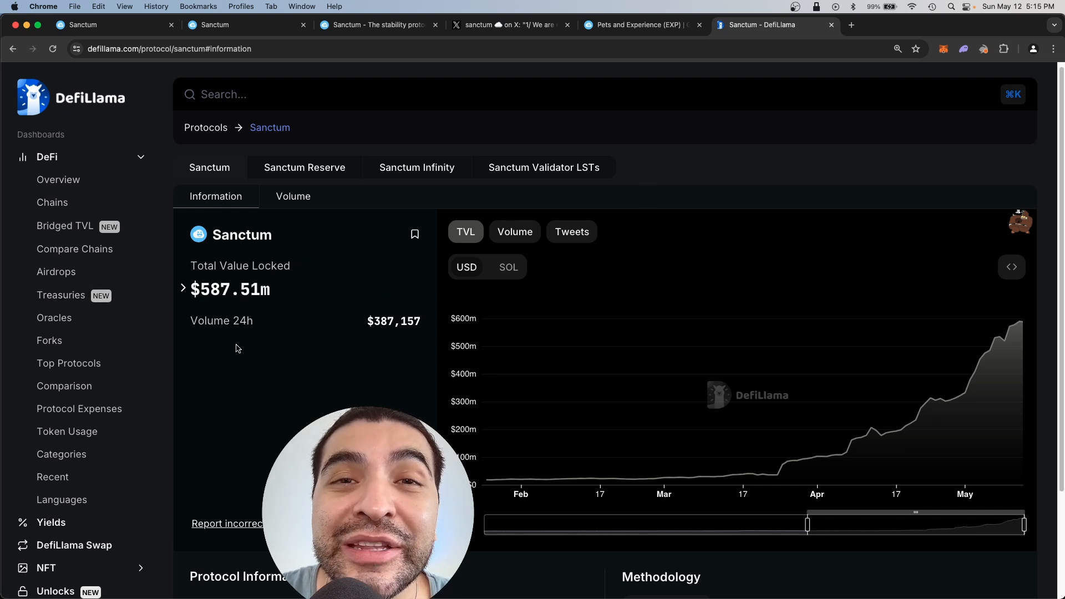
mouse_move(520, 437)
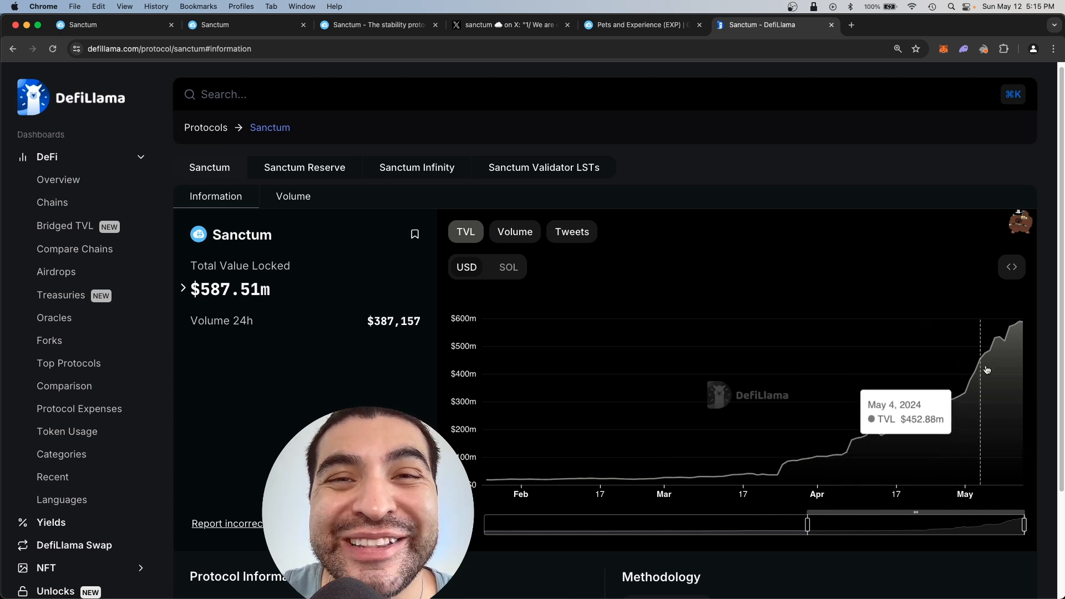
left_click(373, 24)
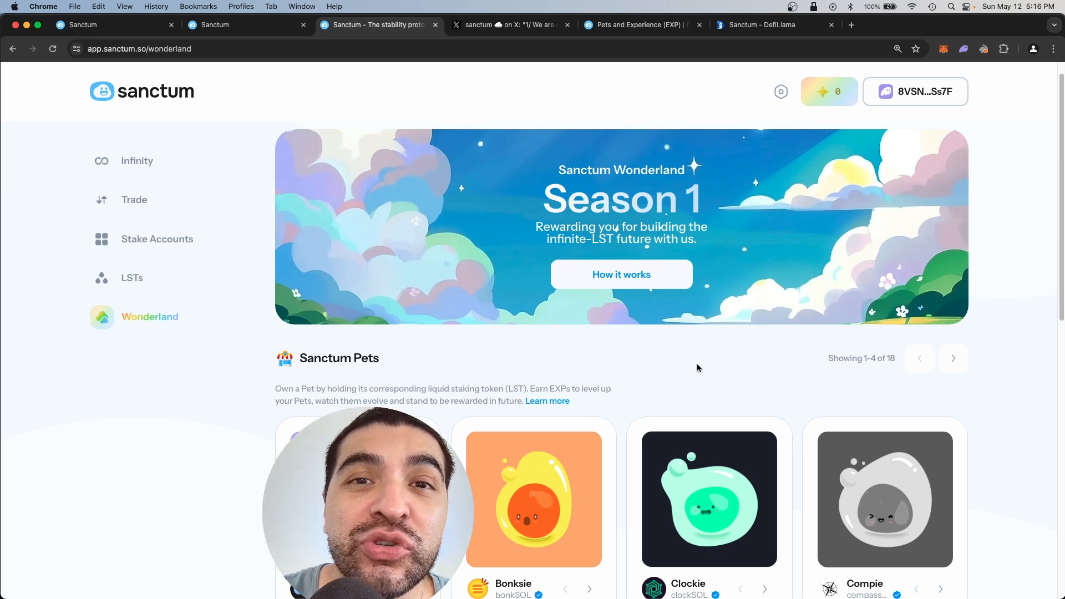
- Go from Sanctum's landing page to Infinity, then to the 'Introducing Sanctum Wonderland' prompt
left_click(214, 25)
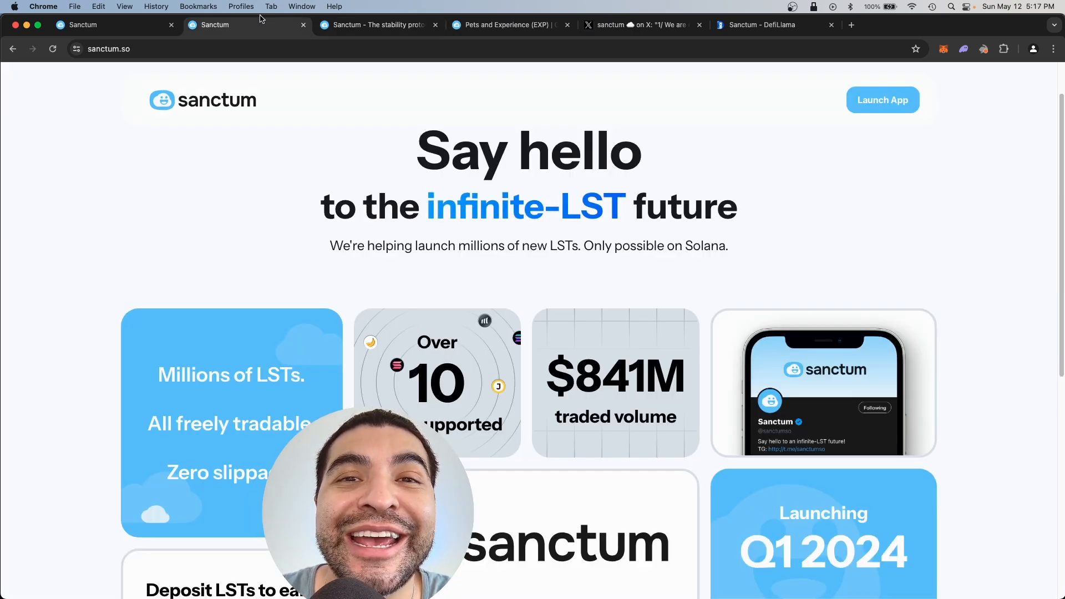
left_click(882, 100)
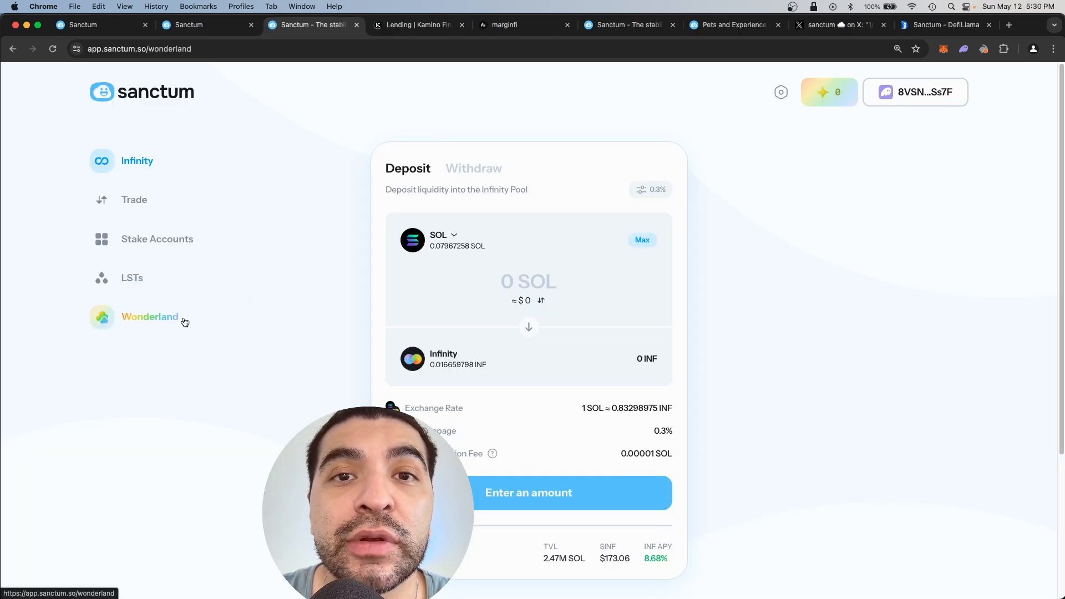
left_click(149, 317)
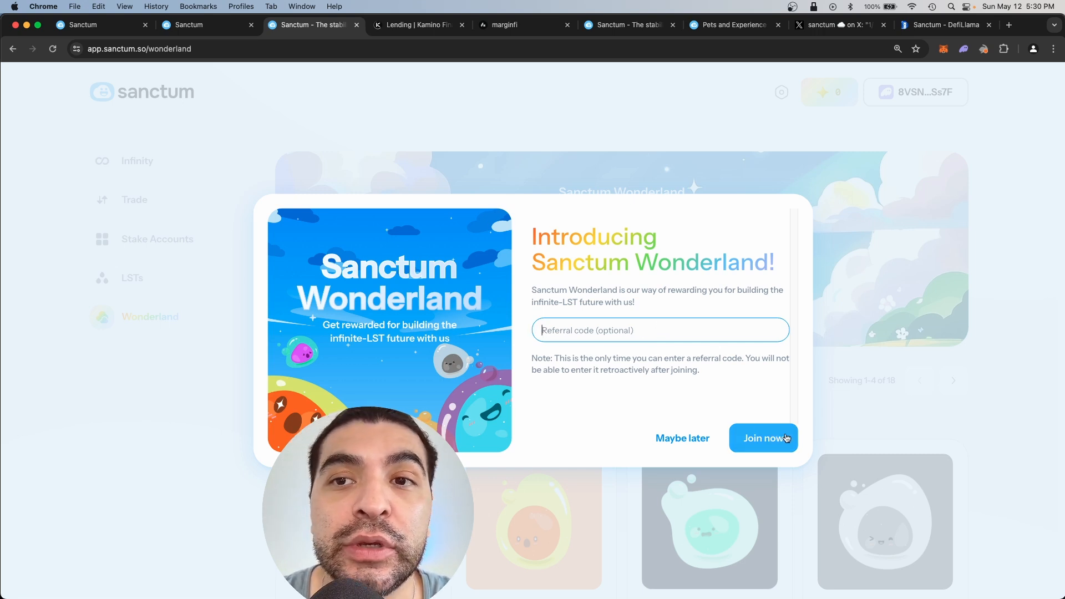
- Join Wonderland, answer No to Ledger, and confirm Phantom's sign message
left_click(763, 438)
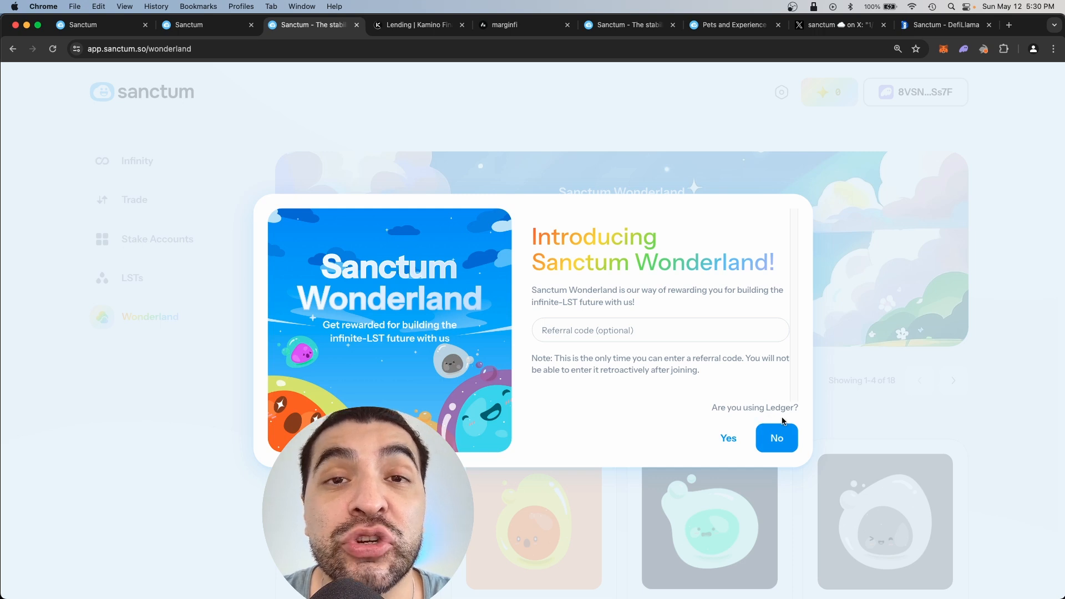
left_click(776, 438)
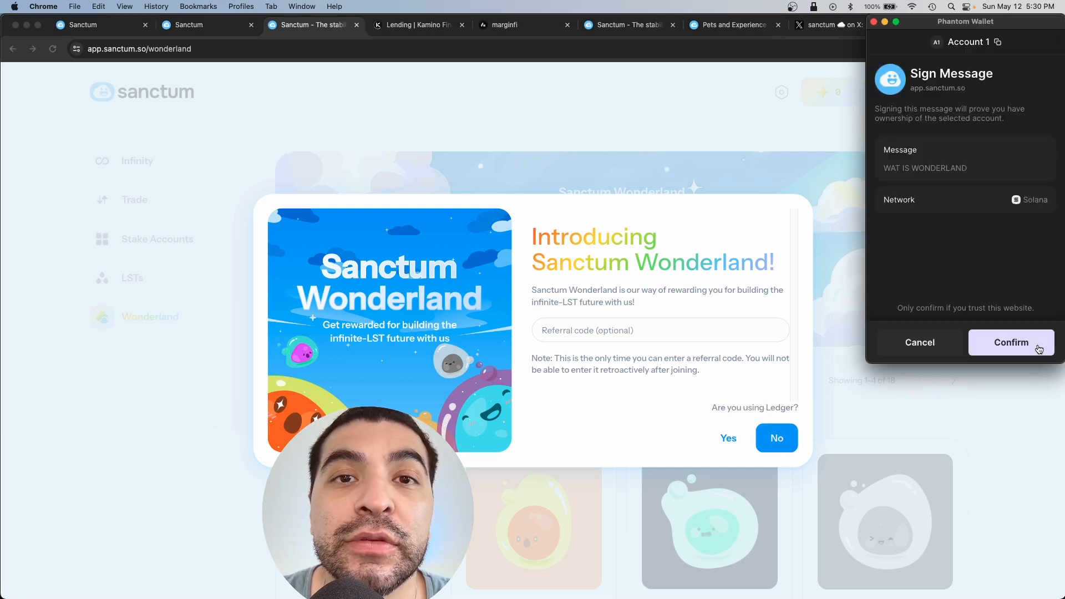
left_click(1011, 342)
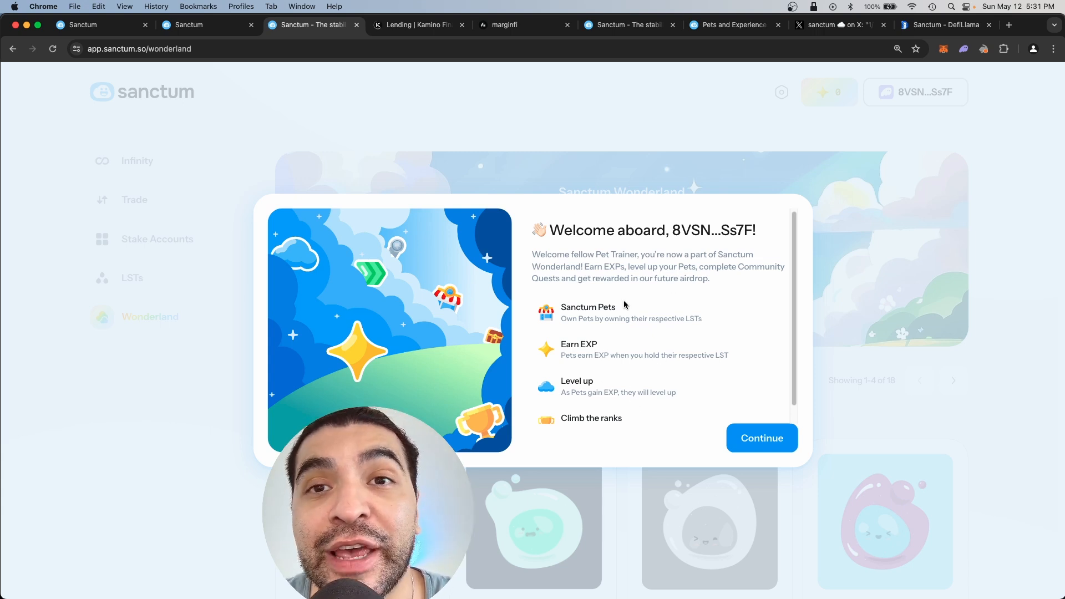
mouse_move(607, 387)
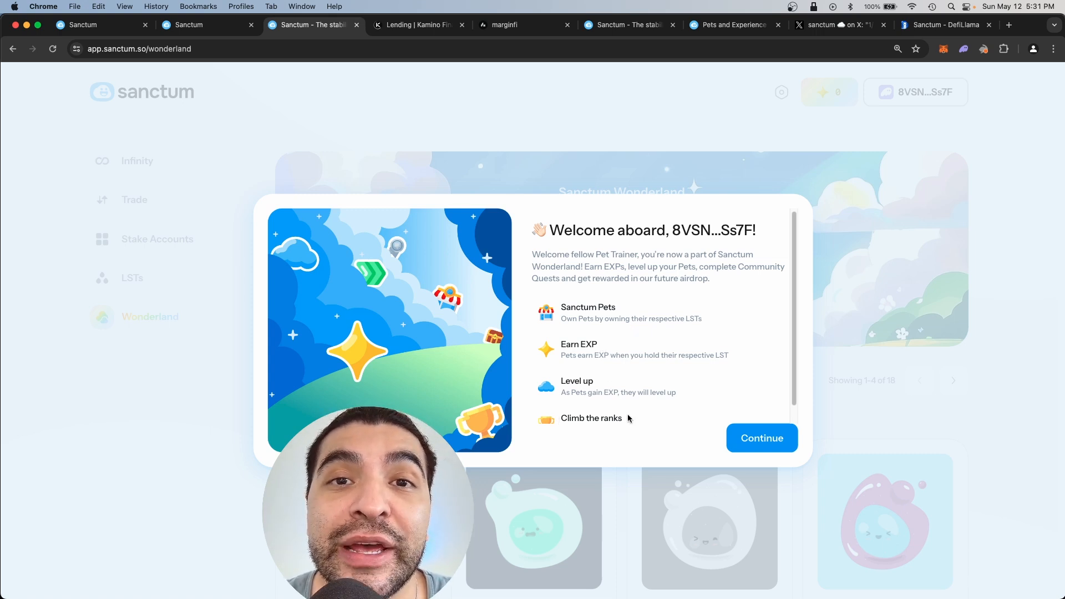
- Continue past the welcome popup and Season 1 intro to the pets page
left_click(760, 438)
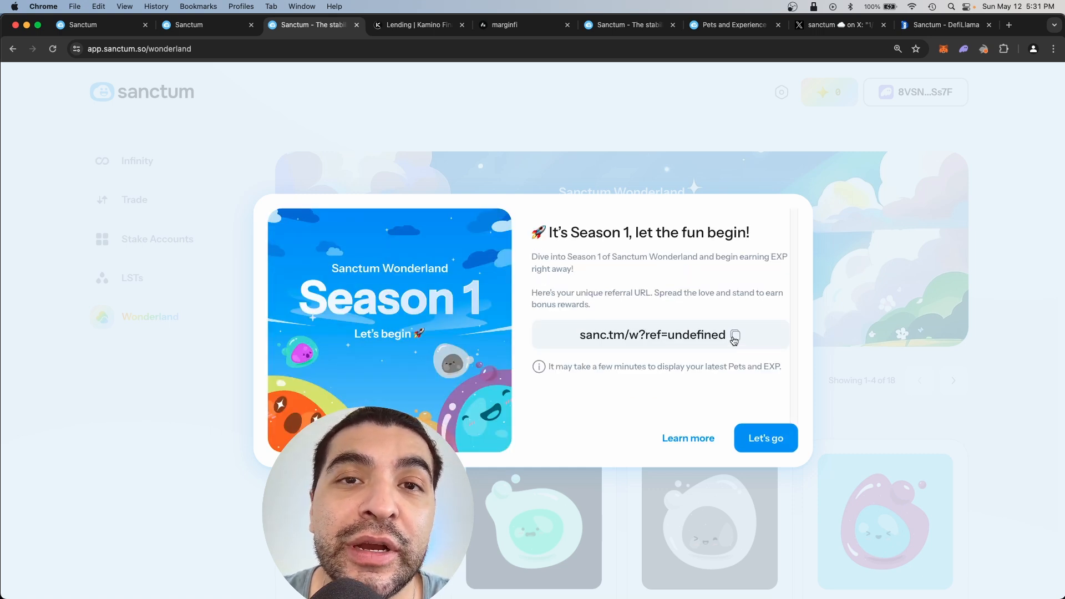
mouse_move(747, 363)
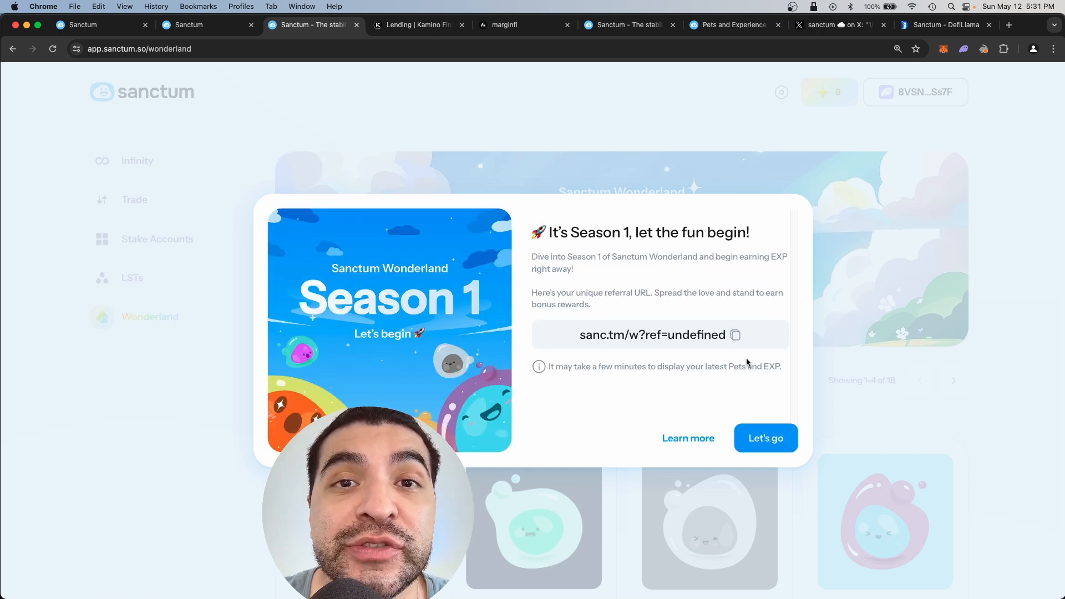
left_click(765, 437)
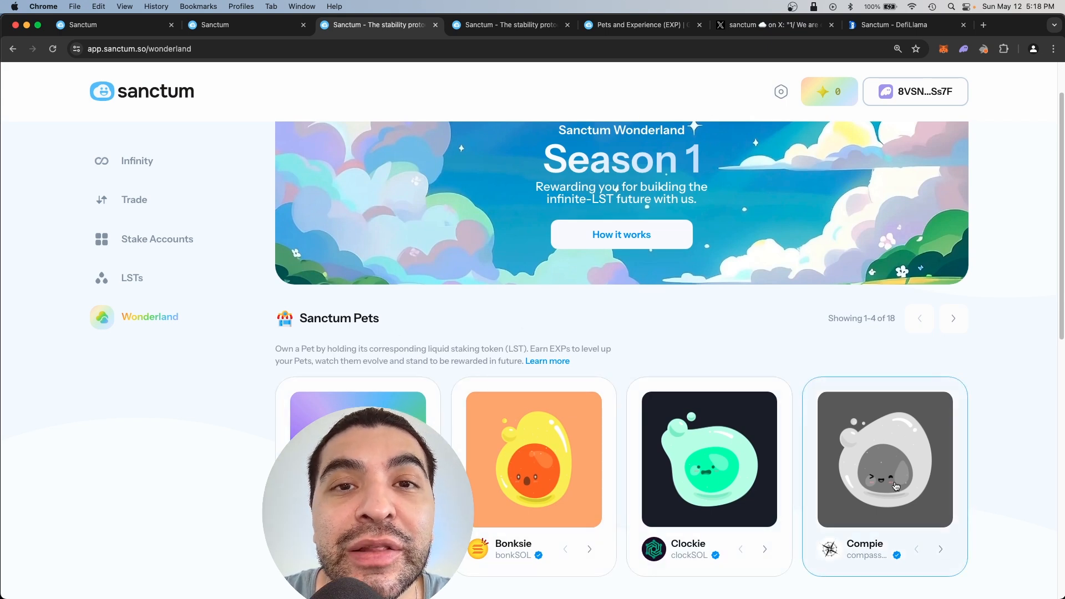
- Scroll to the pet cards and inspect Bonksie's bonkSOL holding requirement and EXP rate
scroll("down", 3)
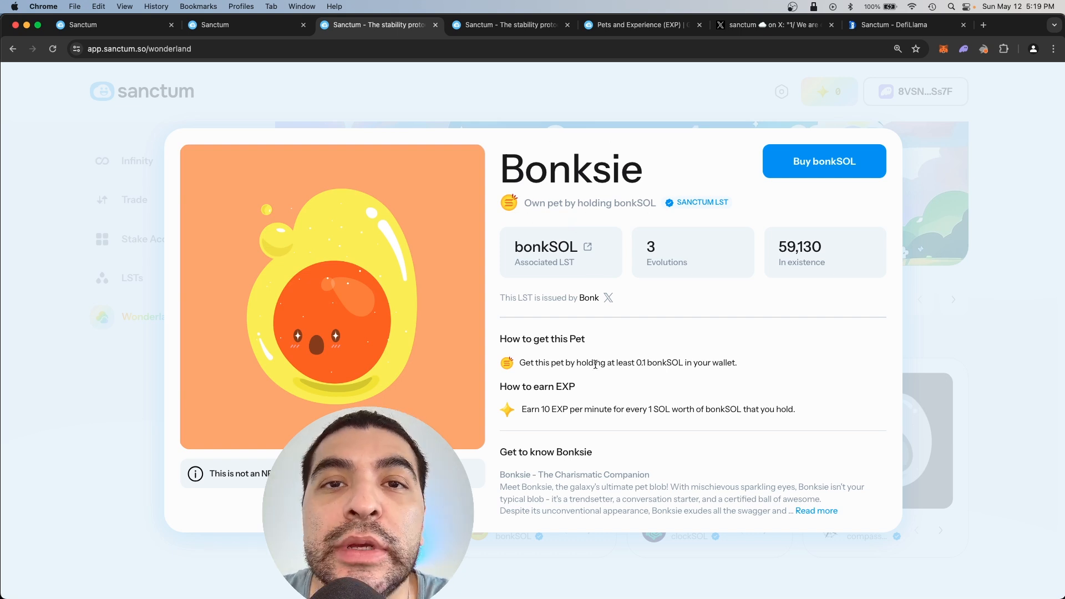
left_click_drag(594, 362, 737, 363)
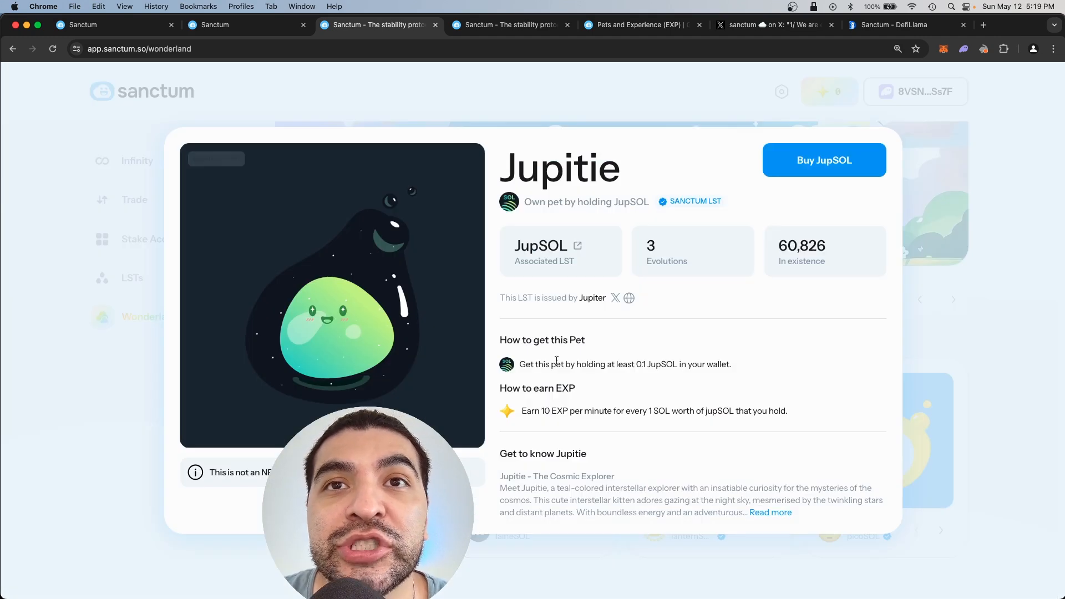
mouse_move(542, 149)
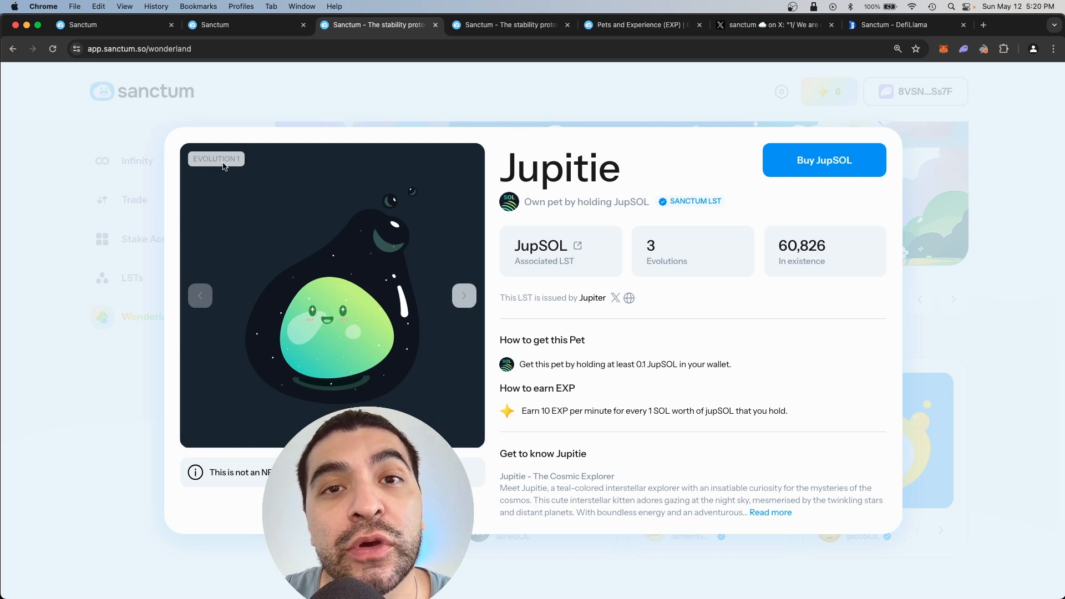
- Flip through Jupitie's evolution images to preview Evolution 2
left_click(464, 295)
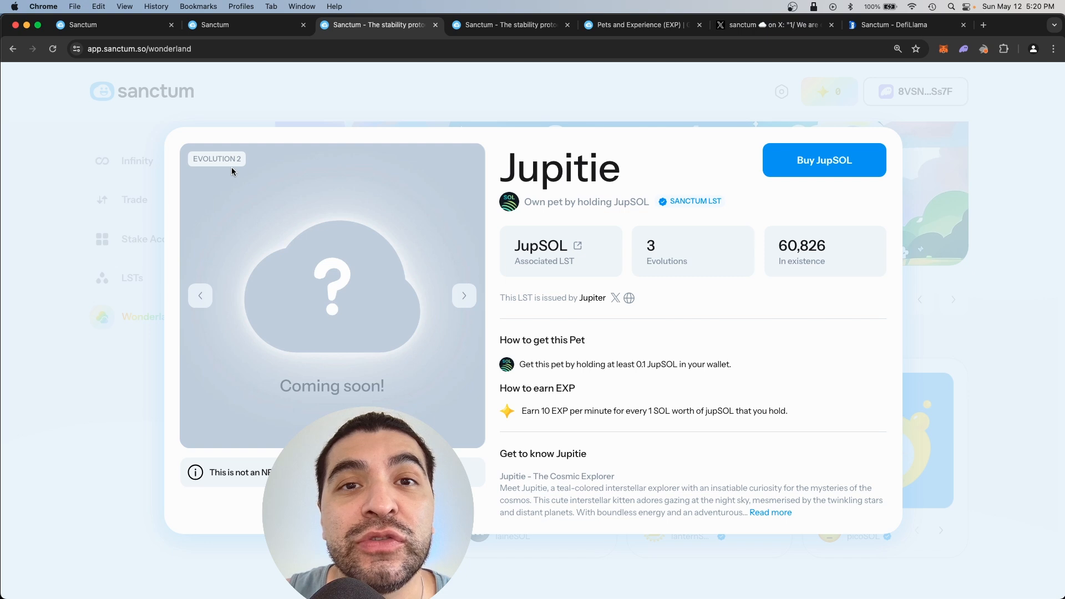
left_click(463, 295)
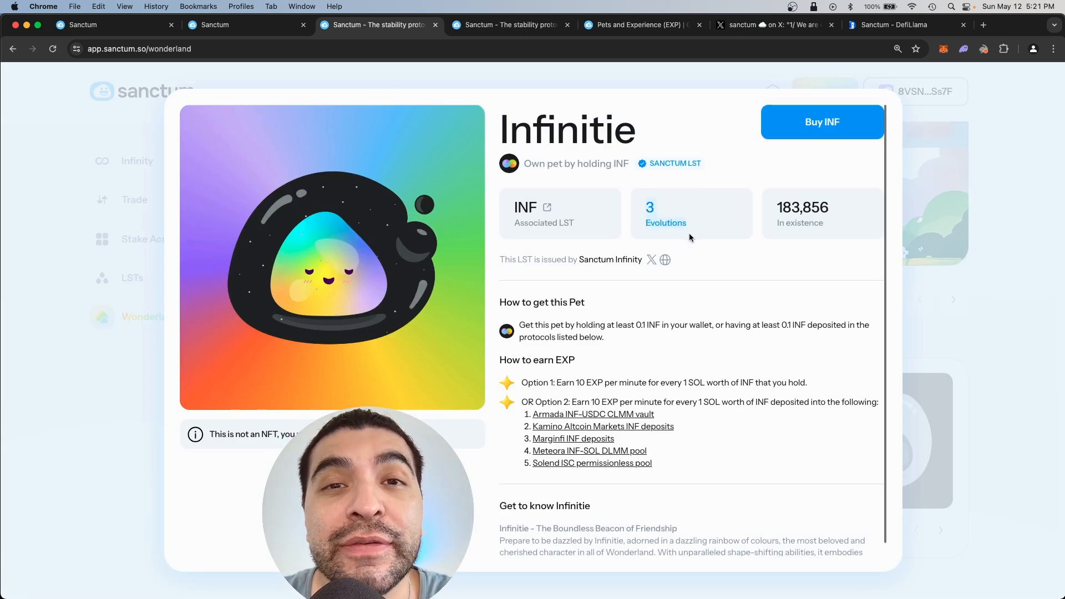
- Check Infinitie's INF earning options and open the Kamino and marginfi INF deposit pages
left_click_drag(519, 324, 627, 324)
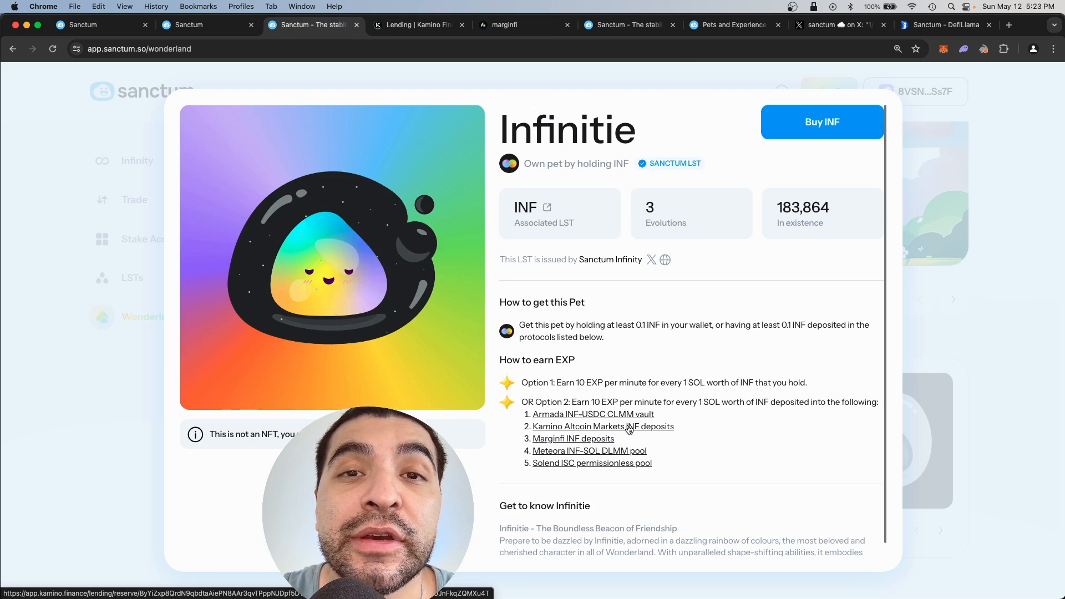
left_click(603, 426)
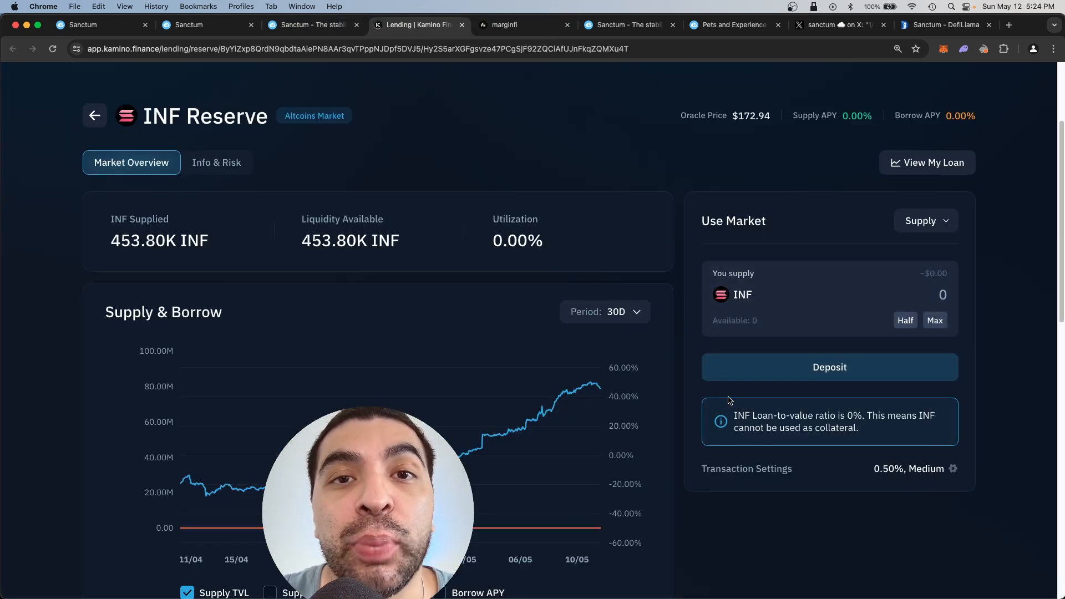
left_click(312, 24)
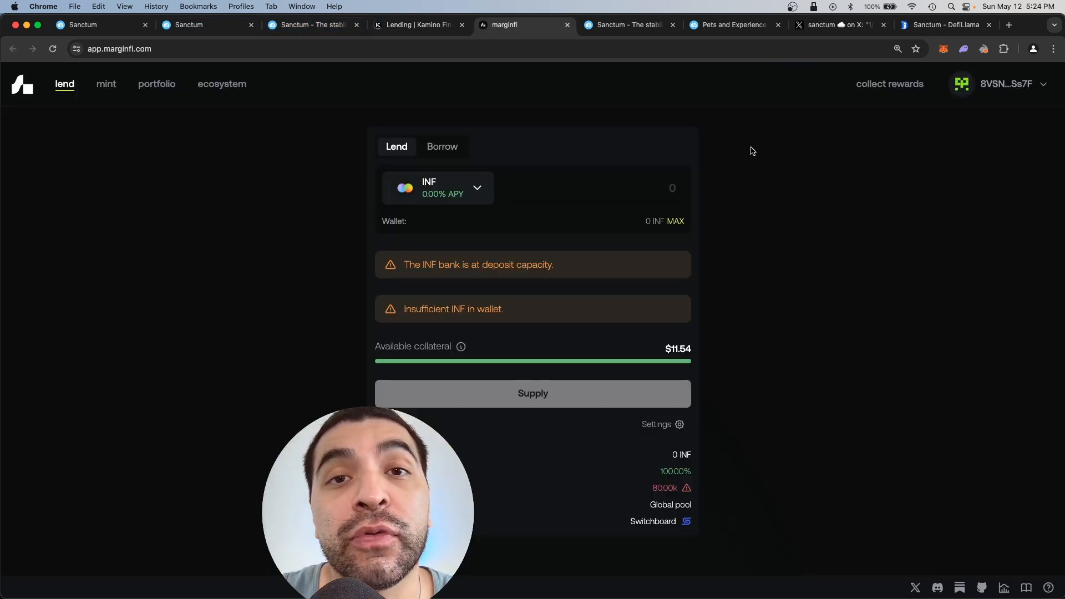
mouse_move(481, 170)
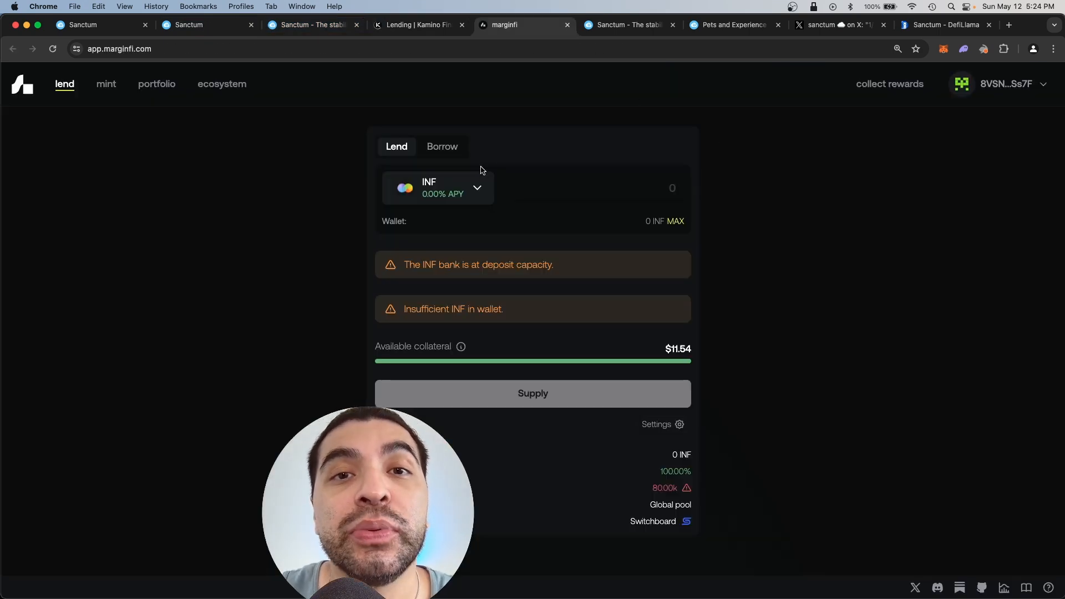
- Back on Wonderland, swap 0.01 SOL for about 0.0083 INF
left_click(313, 24)
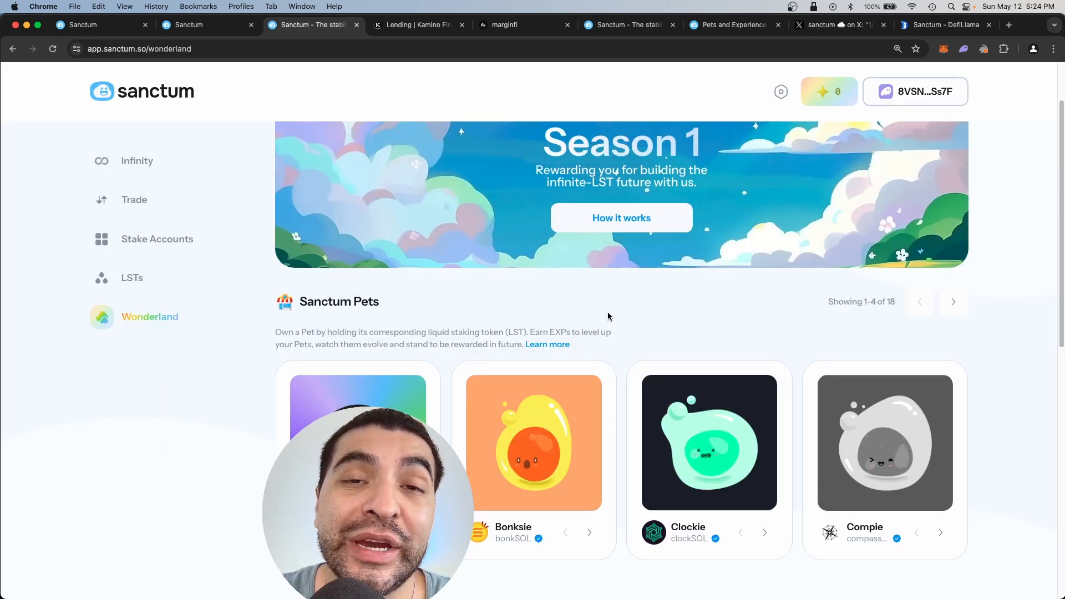
mouse_move(596, 312)
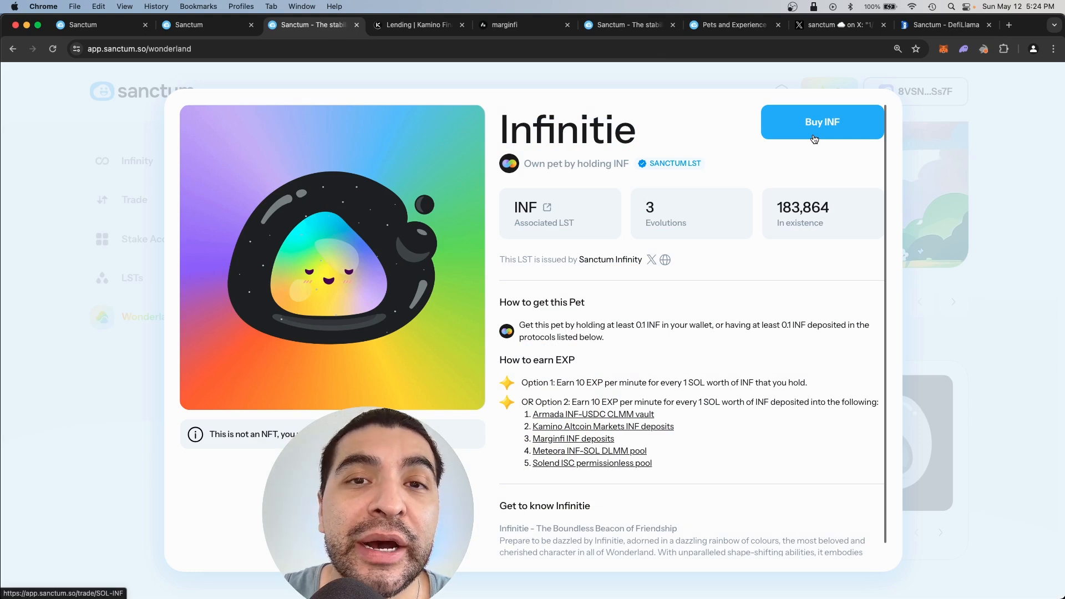
left_click(821, 121)
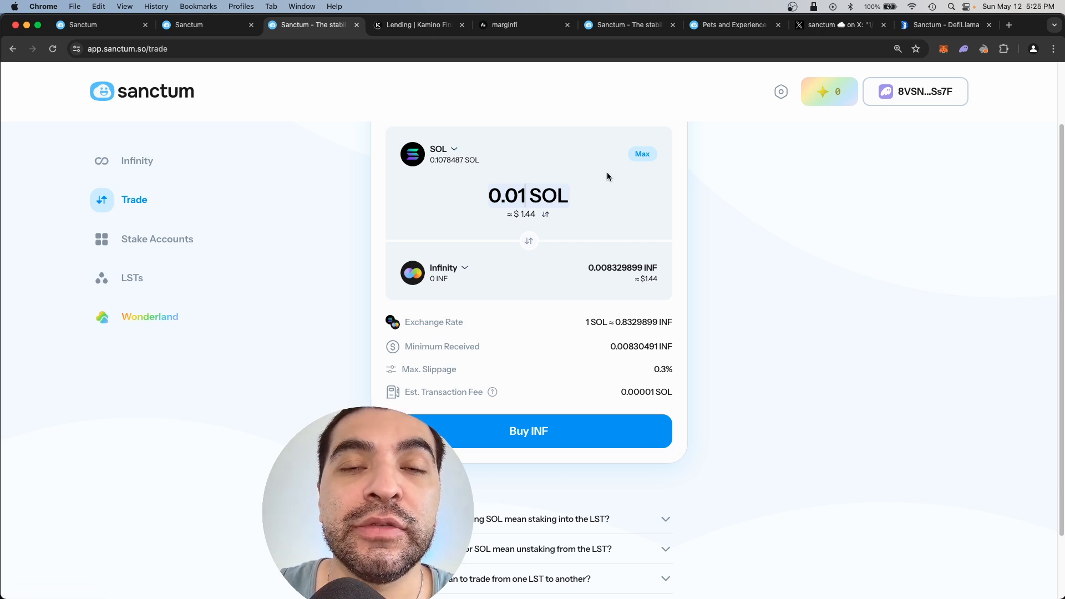
mouse_move(538, 259)
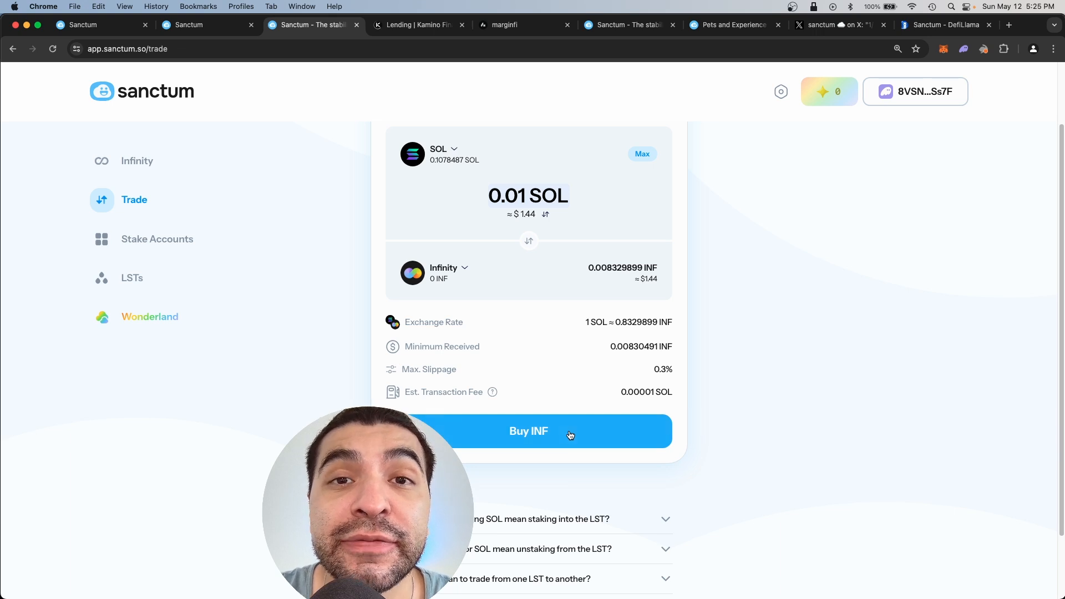
left_click(528, 430)
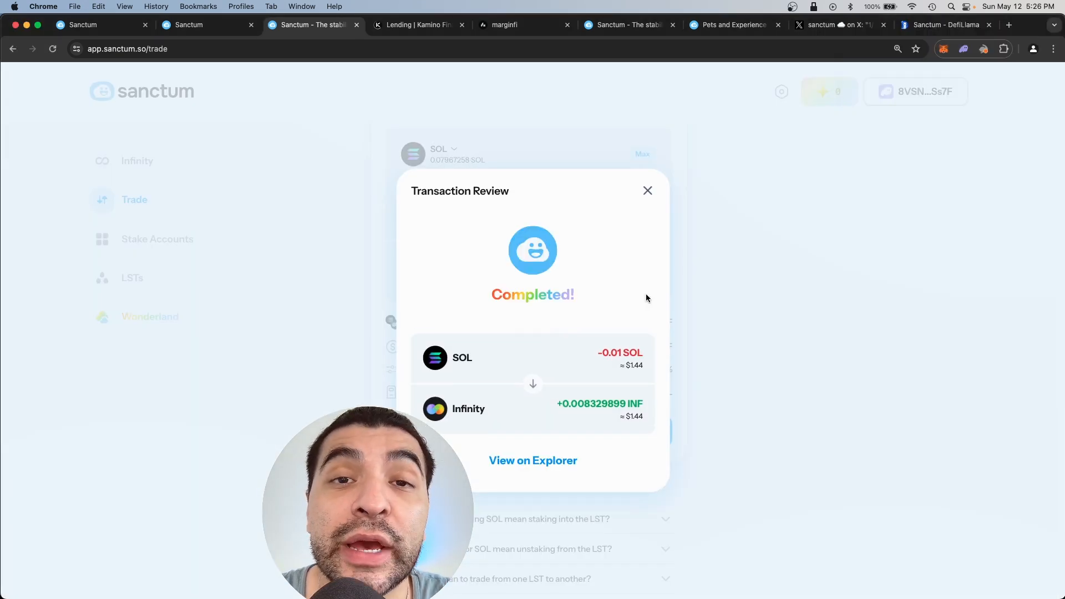
left_click(646, 190)
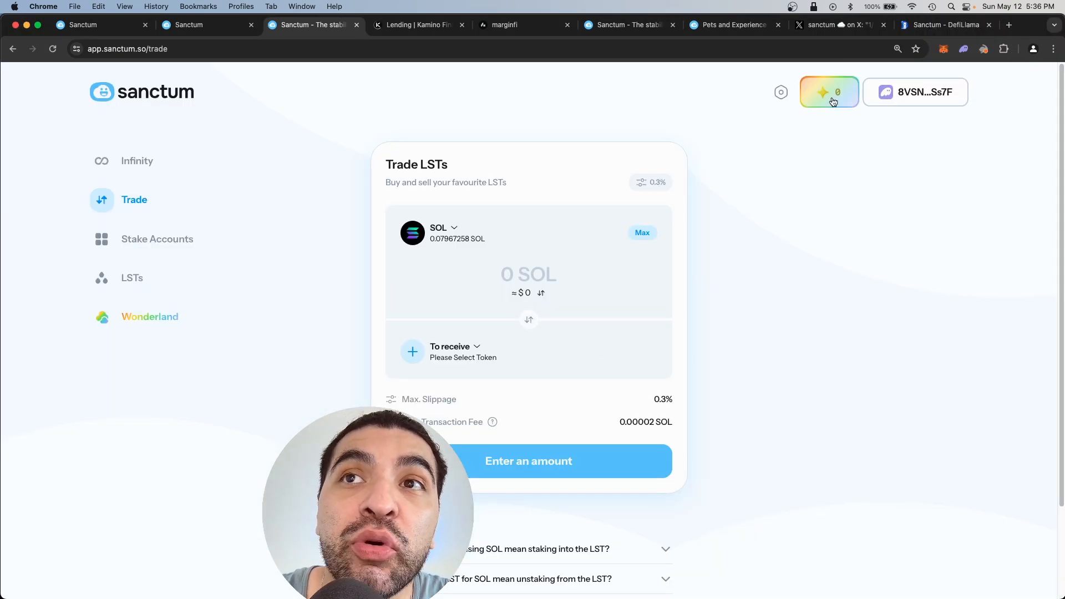
- Open the EXP panel and scroll through the owned-pets list
left_click(828, 92)
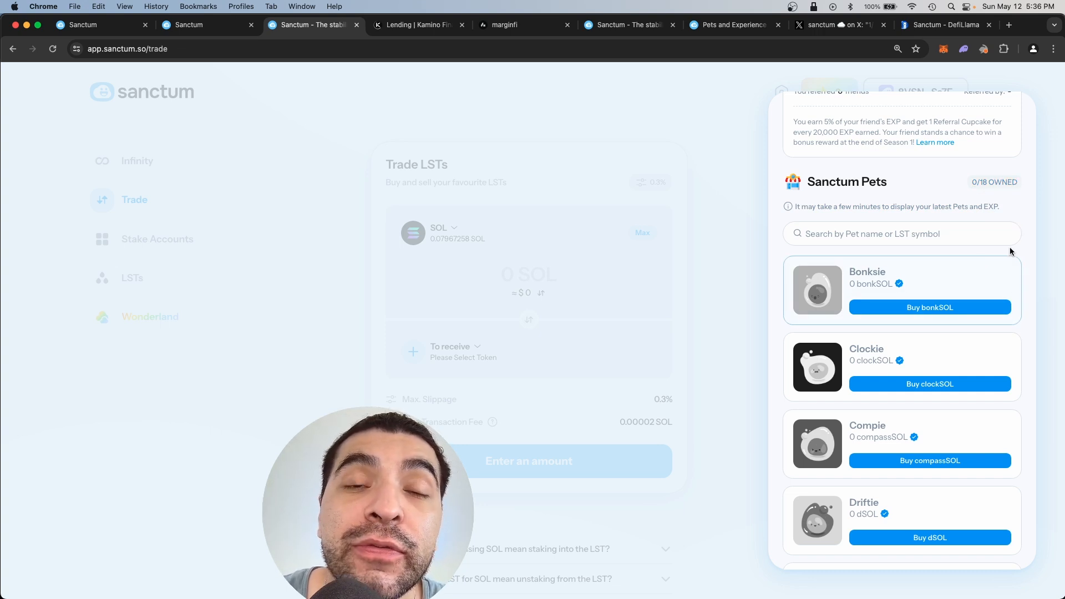
scroll("down", 3)
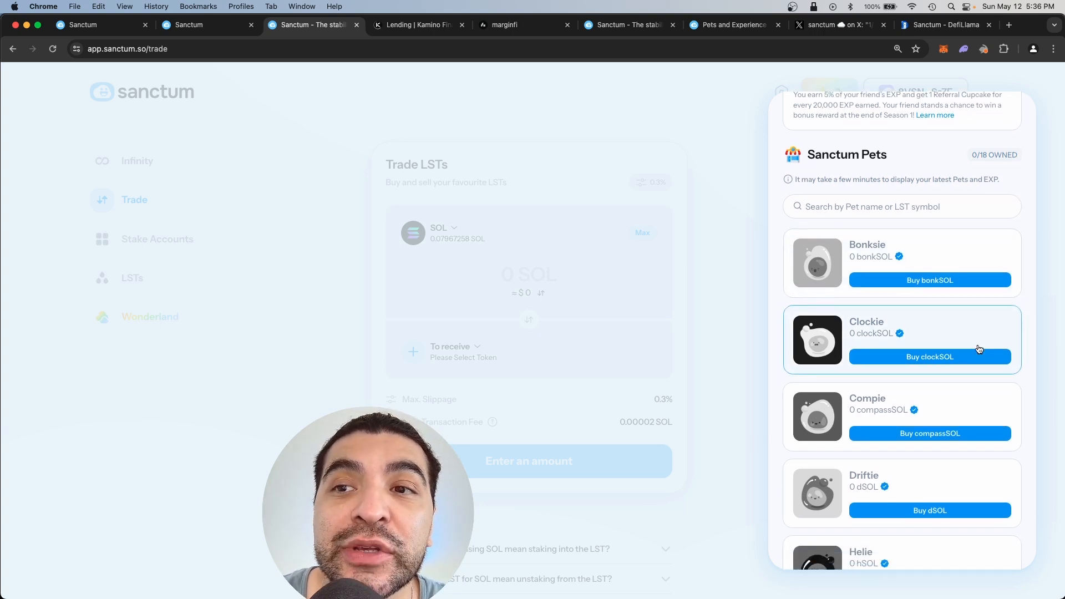
scroll("down", 3)
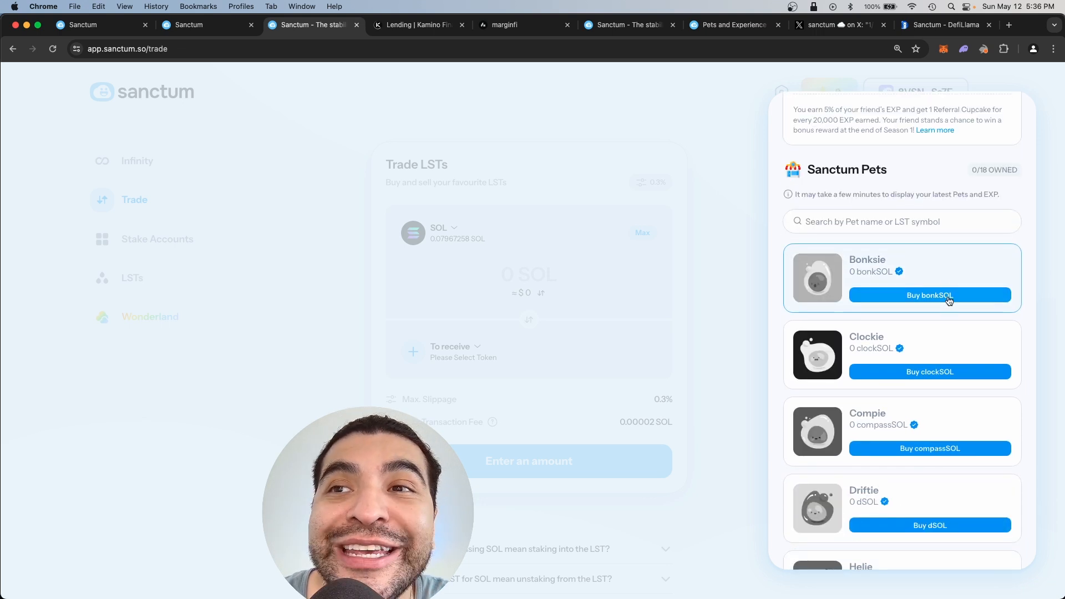
mouse_move(974, 433)
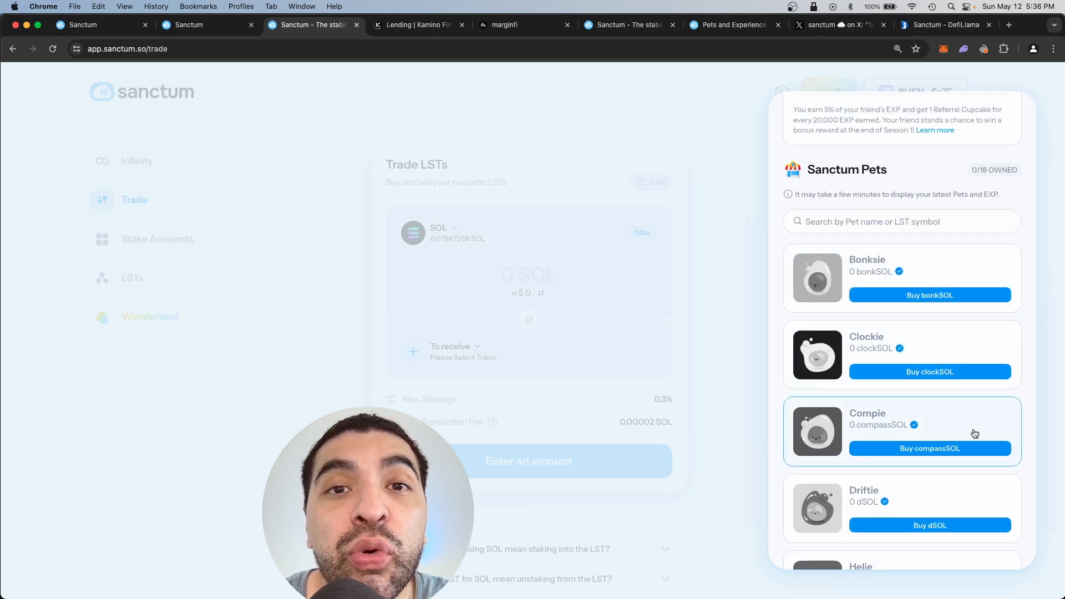
scroll("down", 3)
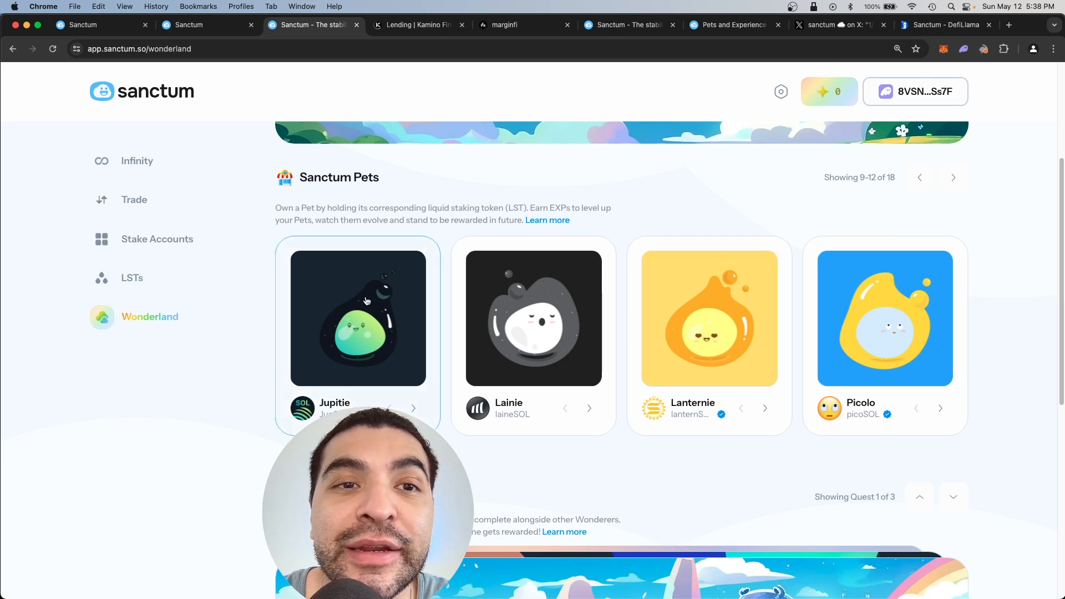
- From Jupitie's card, enter 0.01 SOL for about 0.0099 JupSOL, then open the EXP panel
left_click(358, 318)
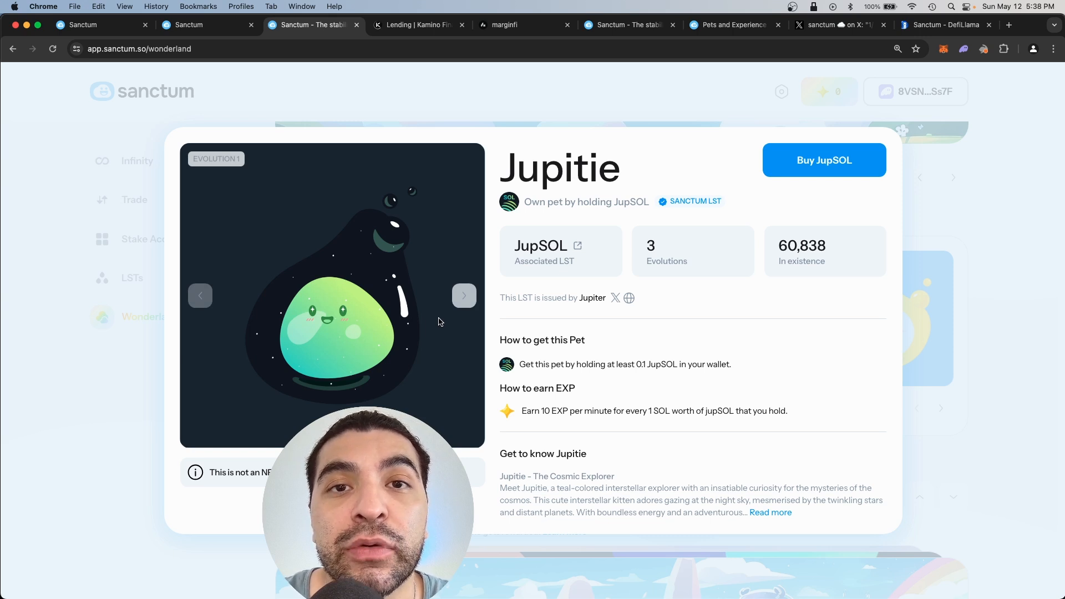
left_click_drag(626, 364, 726, 364)
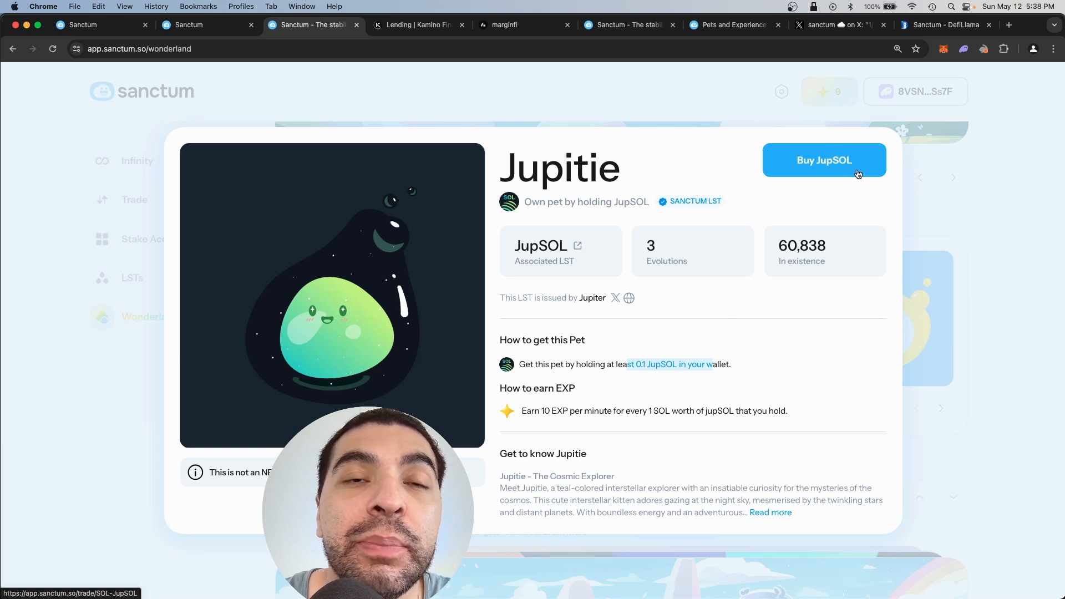
left_click(824, 160)
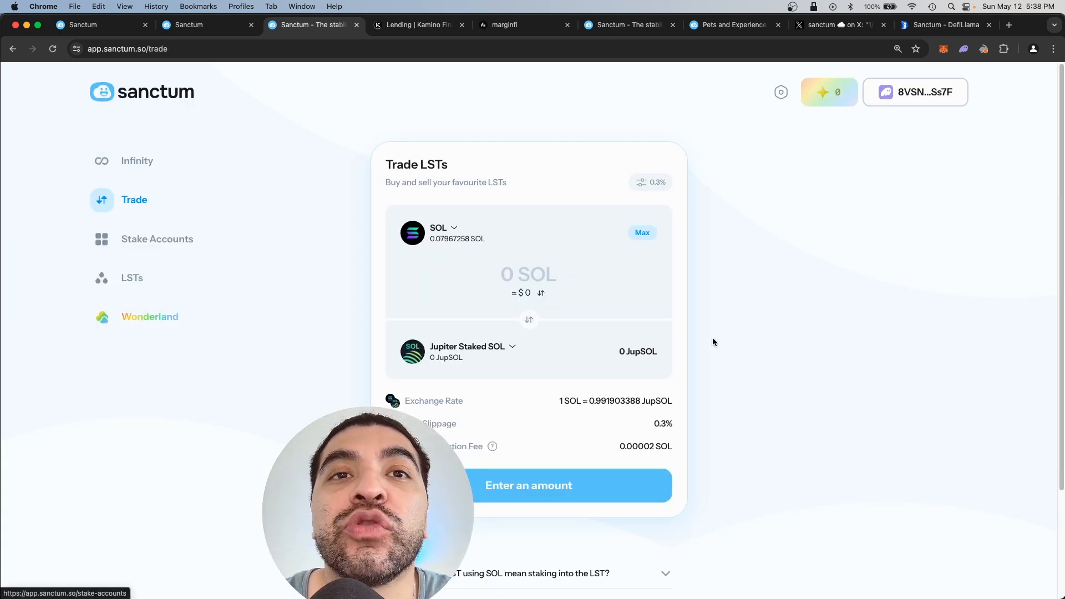
type("0.01 SOL")
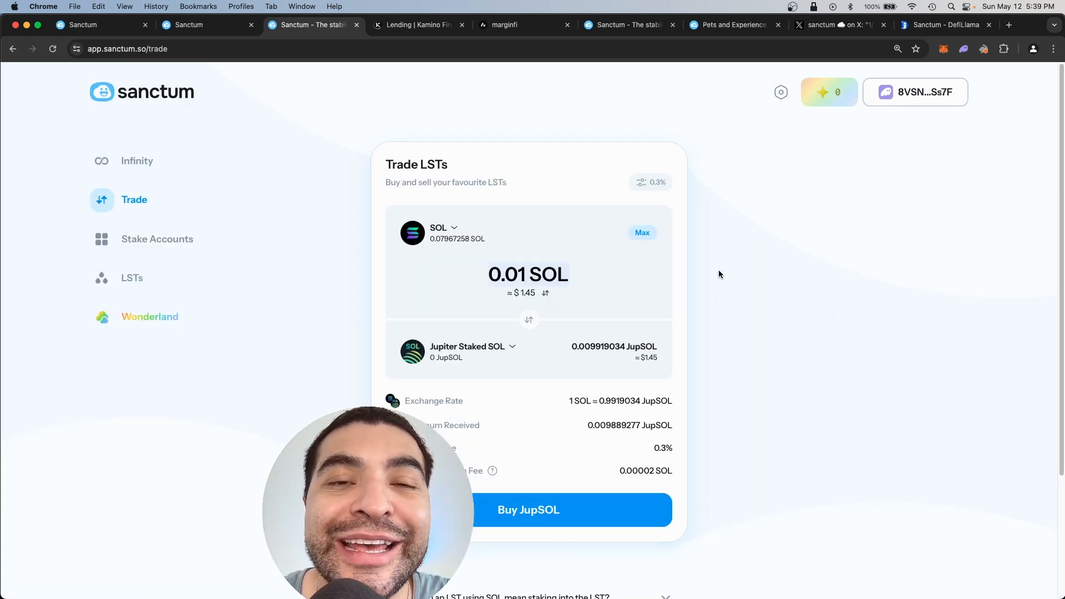
mouse_move(527, 400)
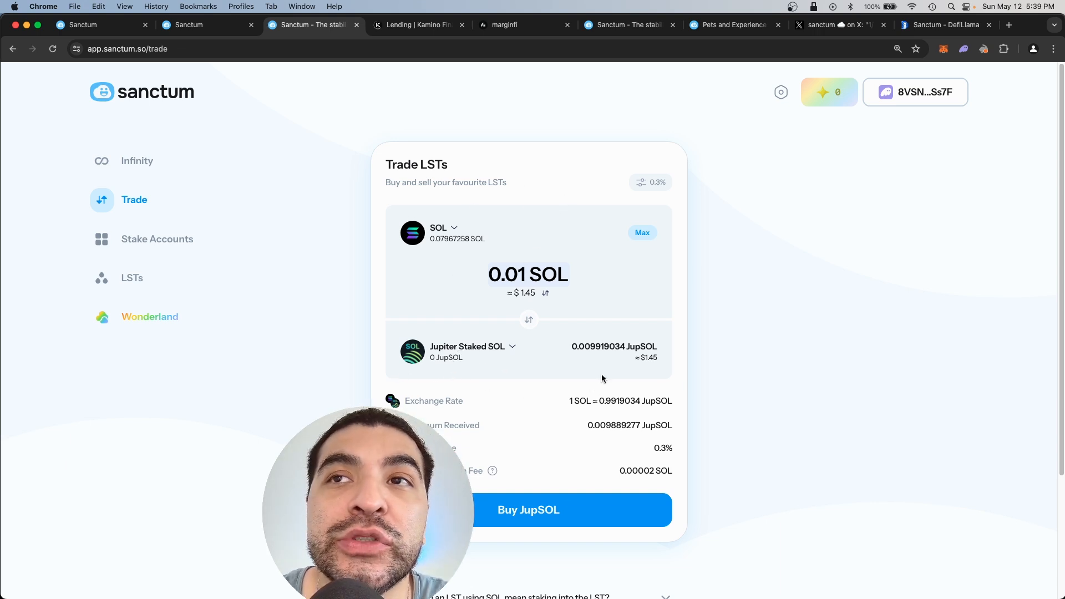
left_click(828, 91)
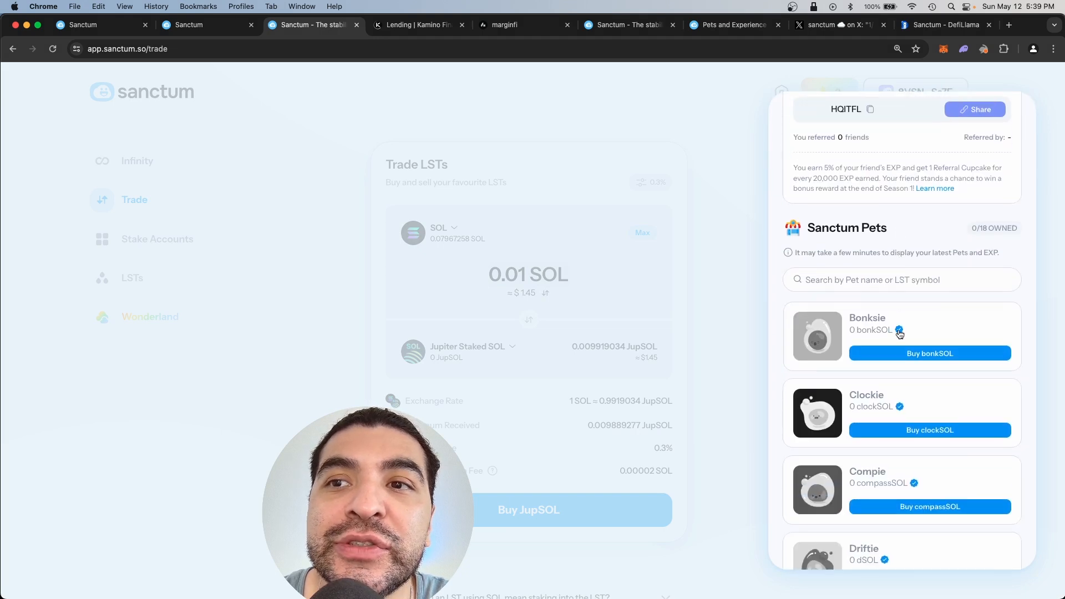
- Scroll the stats panel, then go to Community Quests starting with 'It all starts here'
scroll("down", 3)
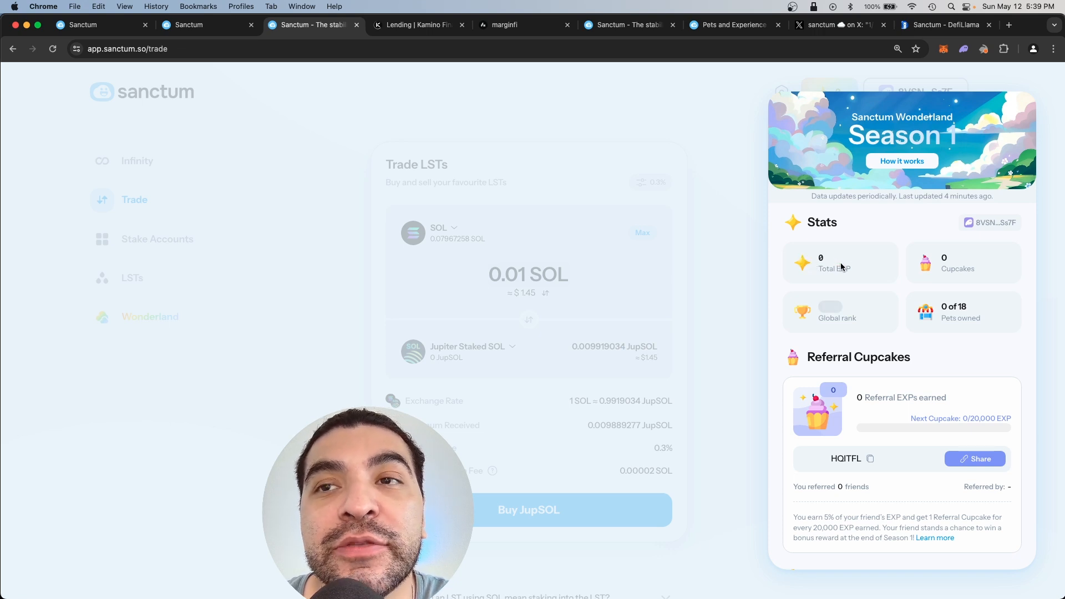
mouse_move(990, 276)
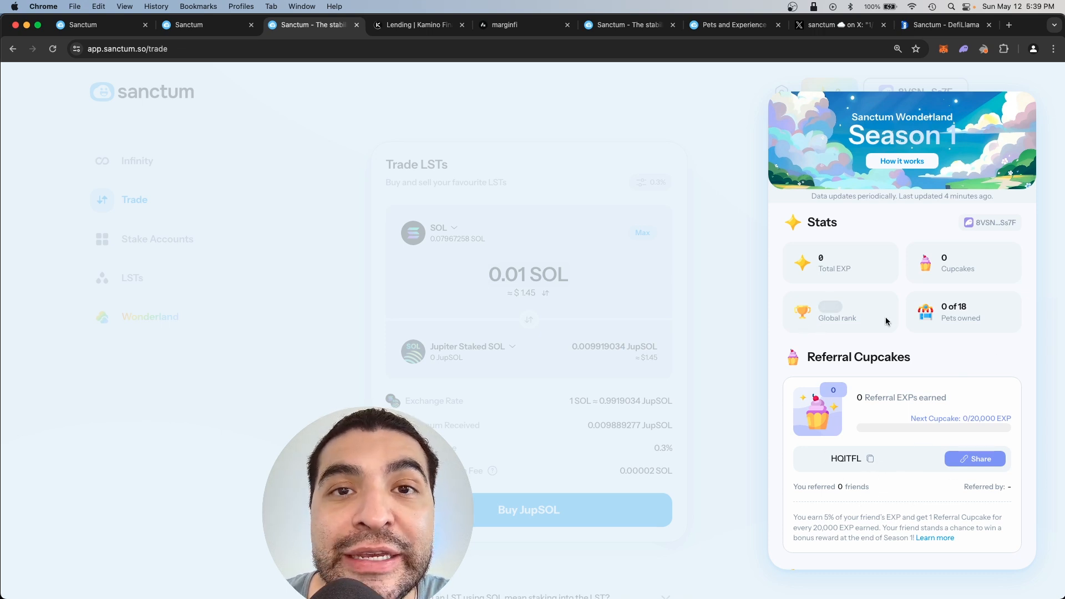
mouse_move(981, 333)
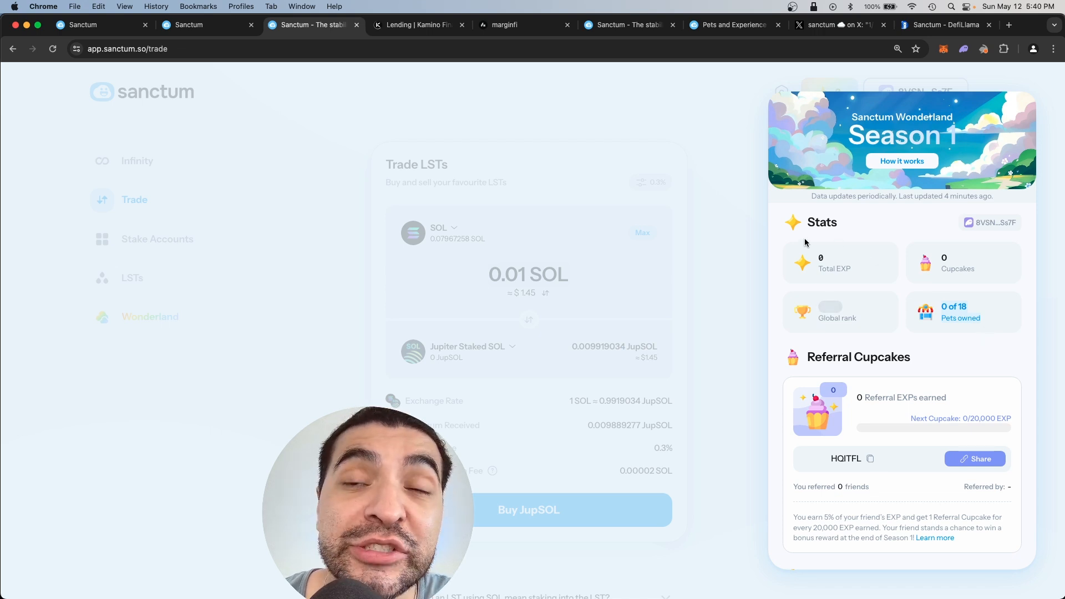
mouse_move(837, 232)
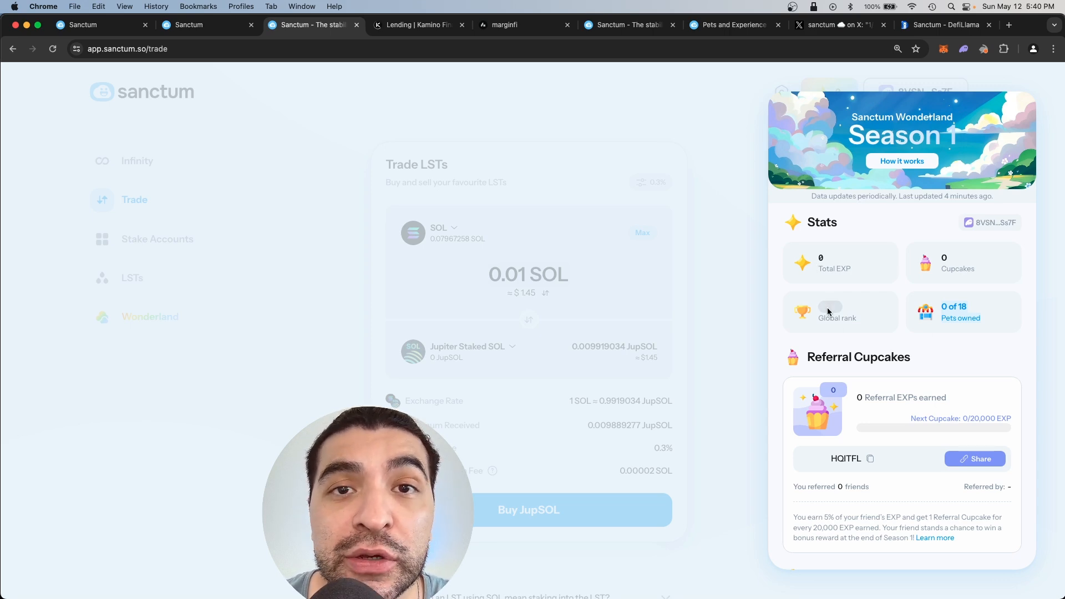
left_click(149, 317)
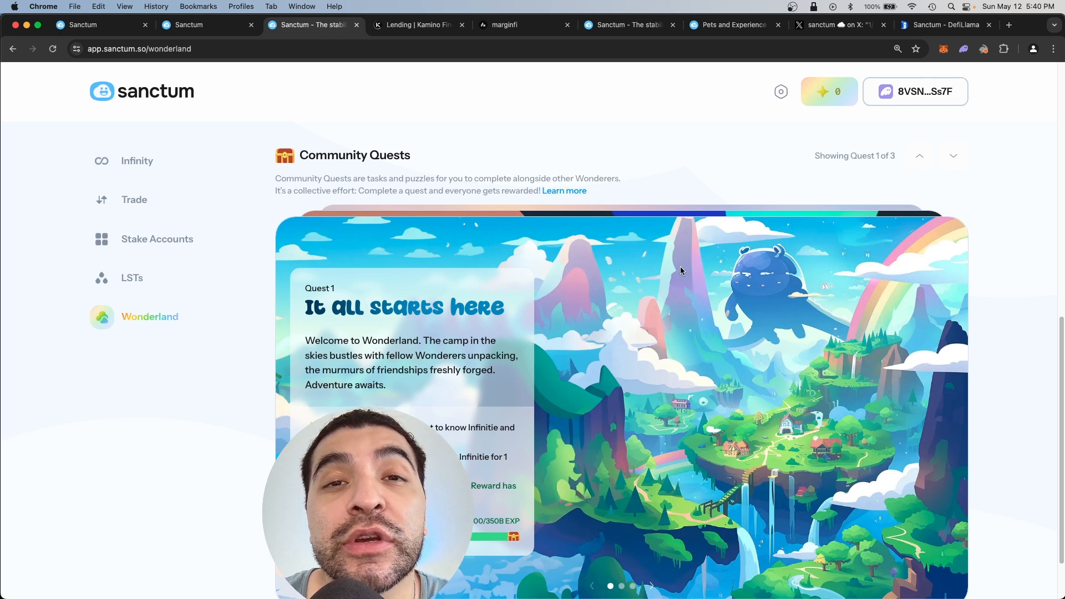
- Highlight Quest 1's collective-effort sentence and advance its story carousel to the third slide
scroll("down", 3)
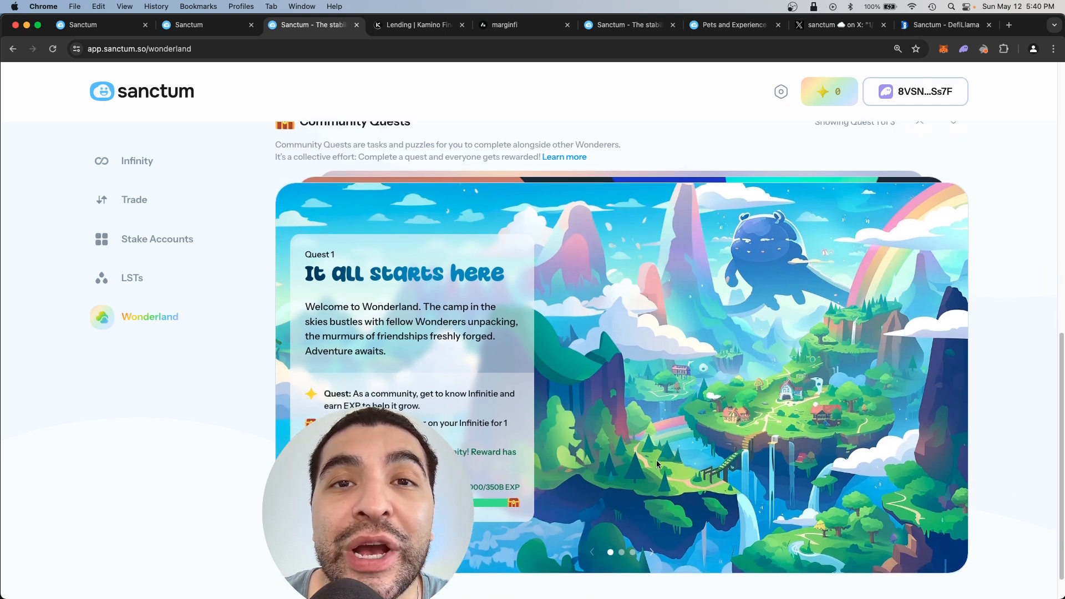
left_click_drag(352, 144, 447, 144)
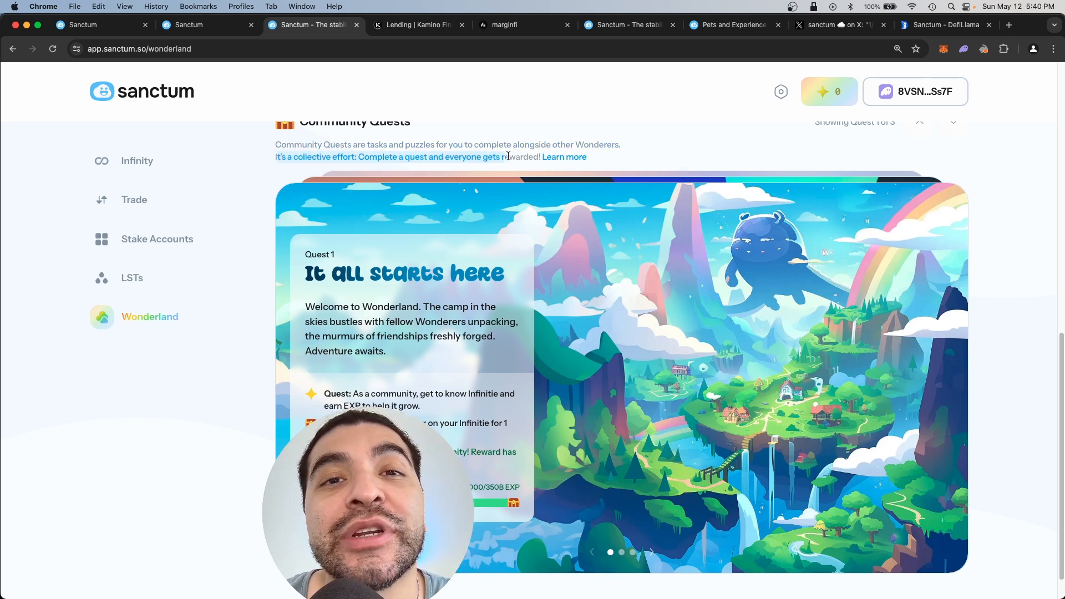
scroll("down", 3)
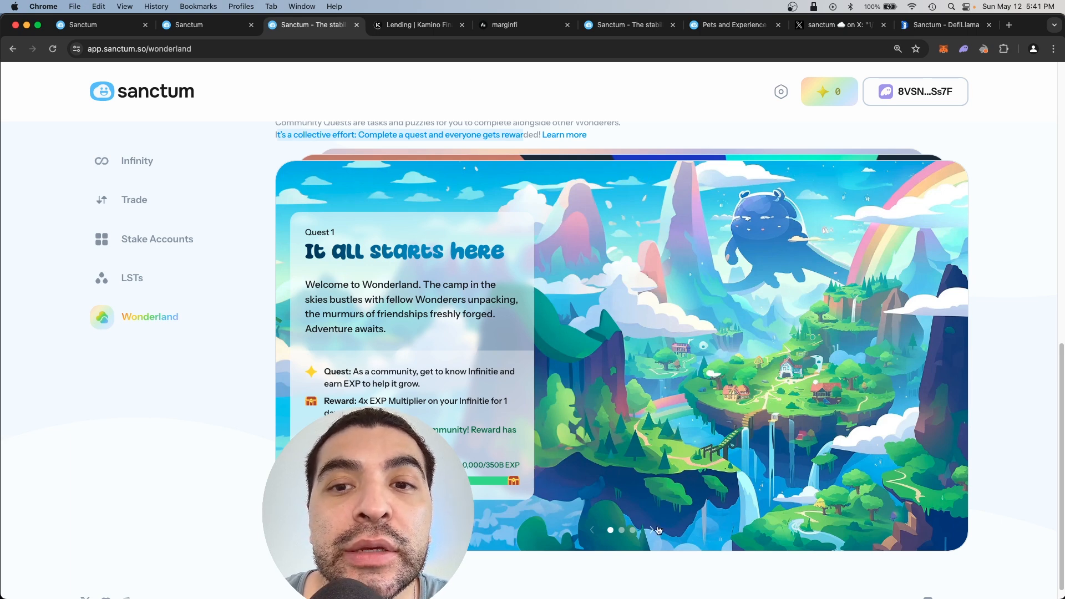
left_click(632, 531)
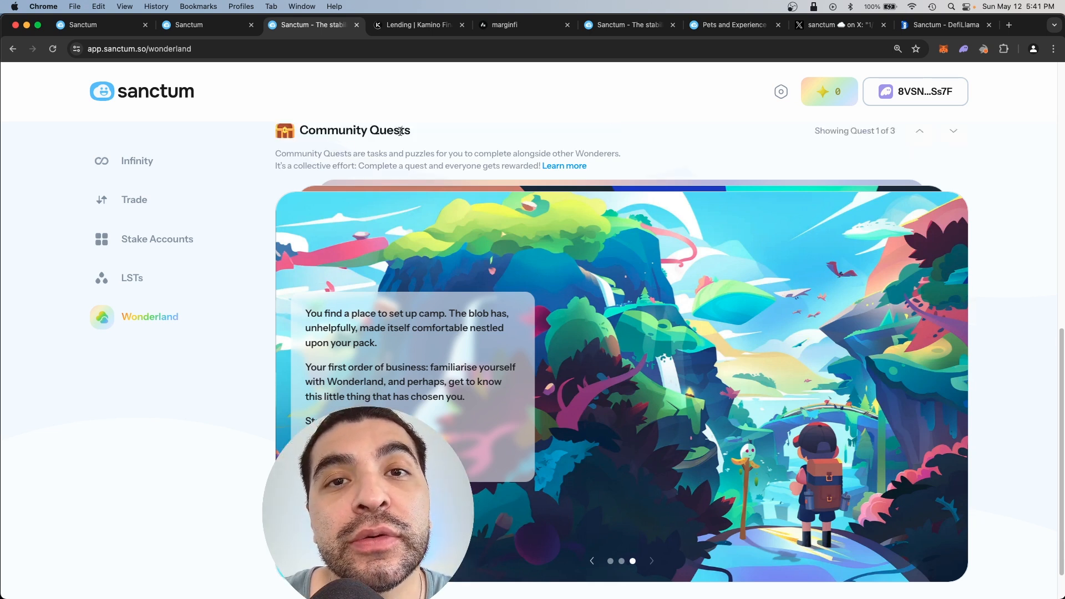
- Scroll Infinity's deposit page down to the Infinity Pool stats, with 8.68% INF APY, and FAQs
left_click(136, 161)
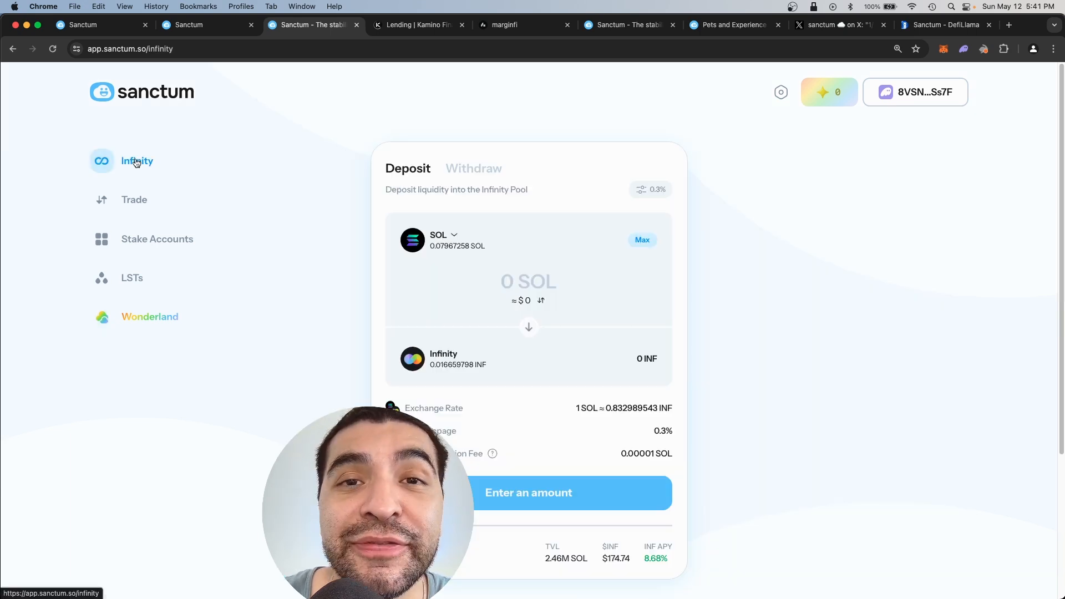
scroll("down", 3)
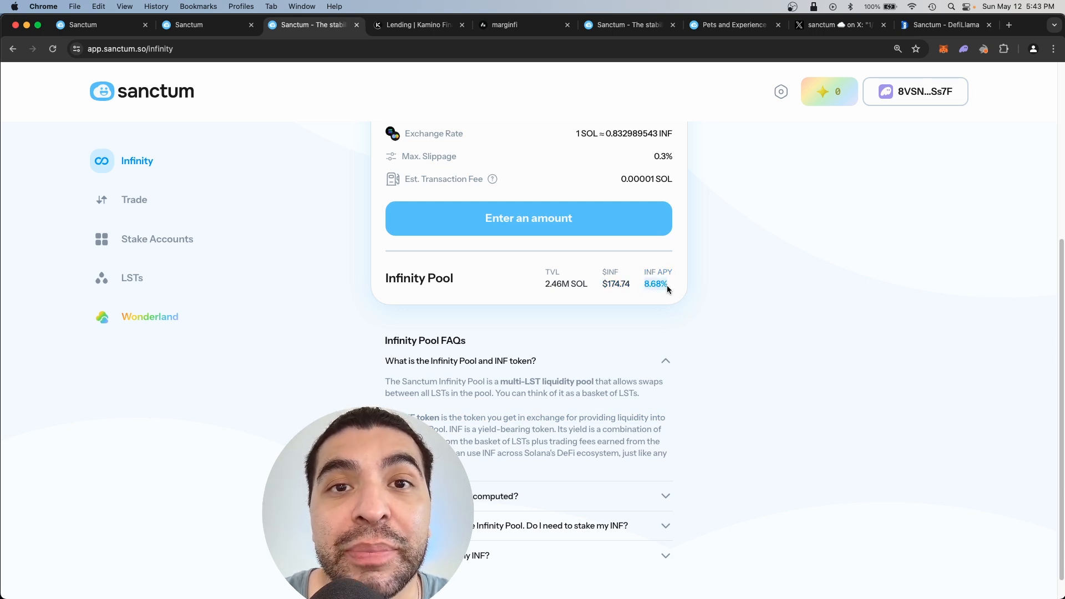
mouse_move(134, 200)
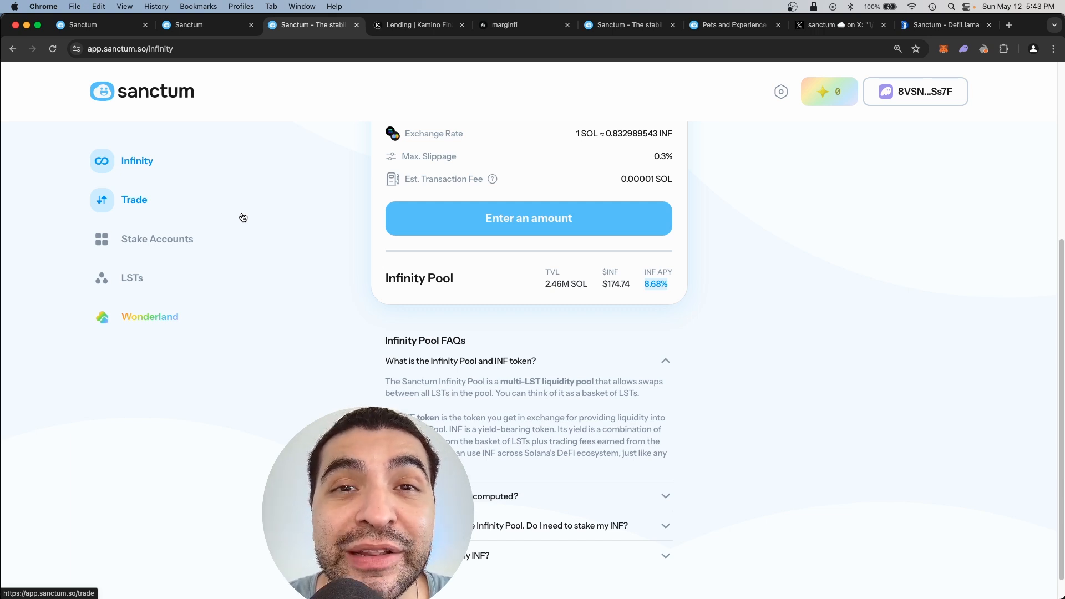
- Choose Lido Staked SOL as the receive token on Trade, then view the empty Stake Accounts page
left_click(134, 200)
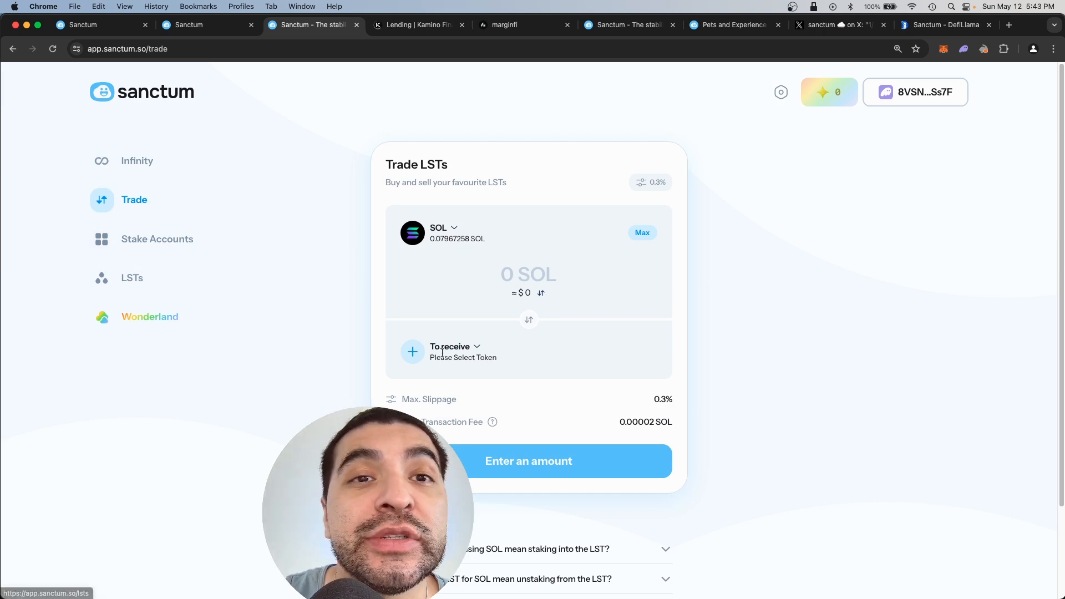
left_click(450, 351)
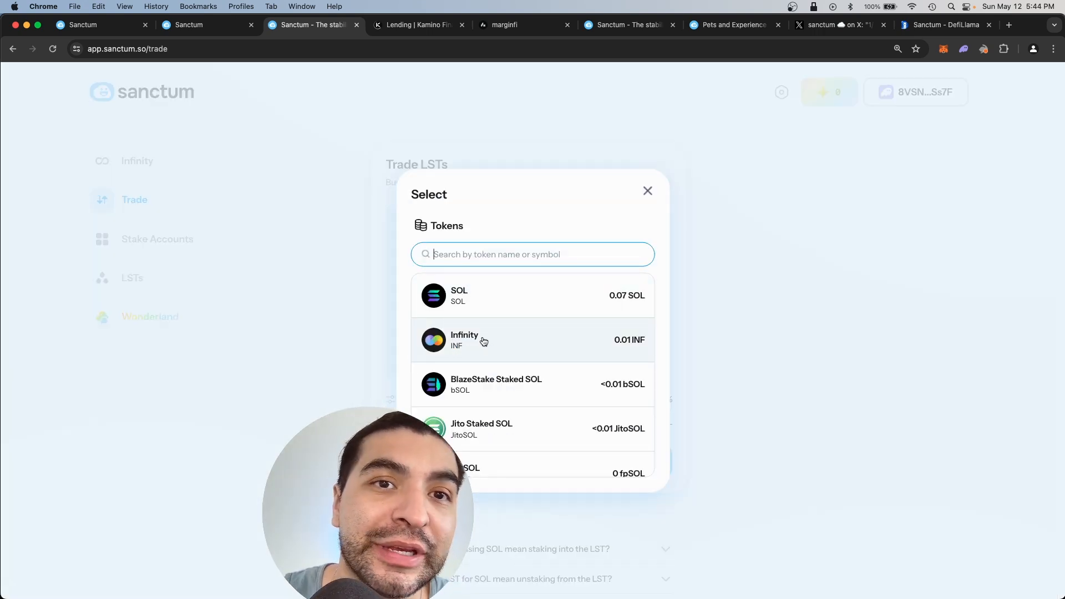
mouse_move(503, 370)
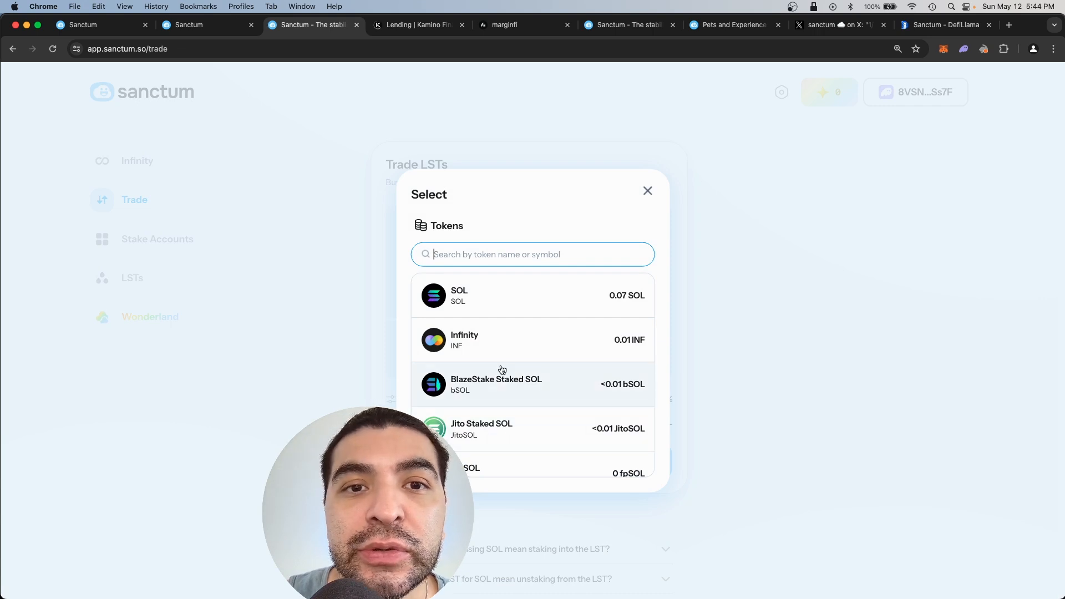
scroll("down", 3)
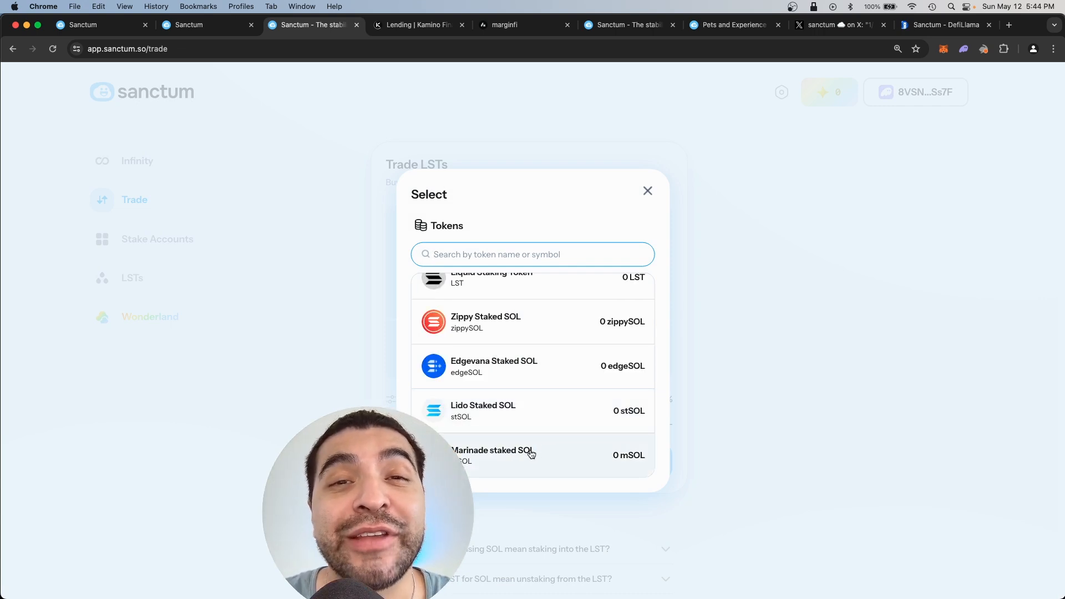
left_click(483, 411)
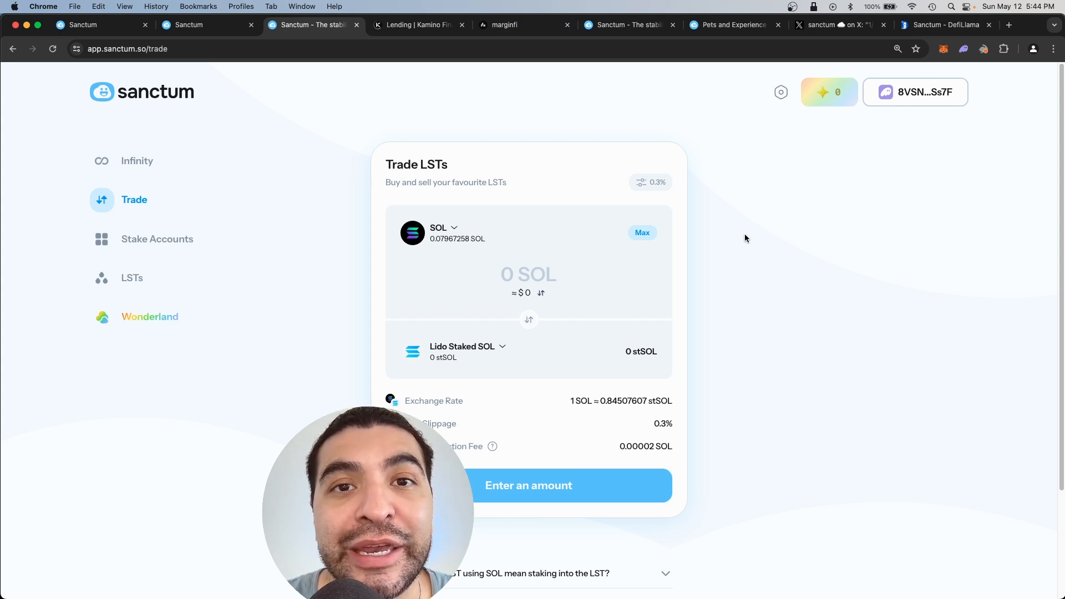
left_click(157, 238)
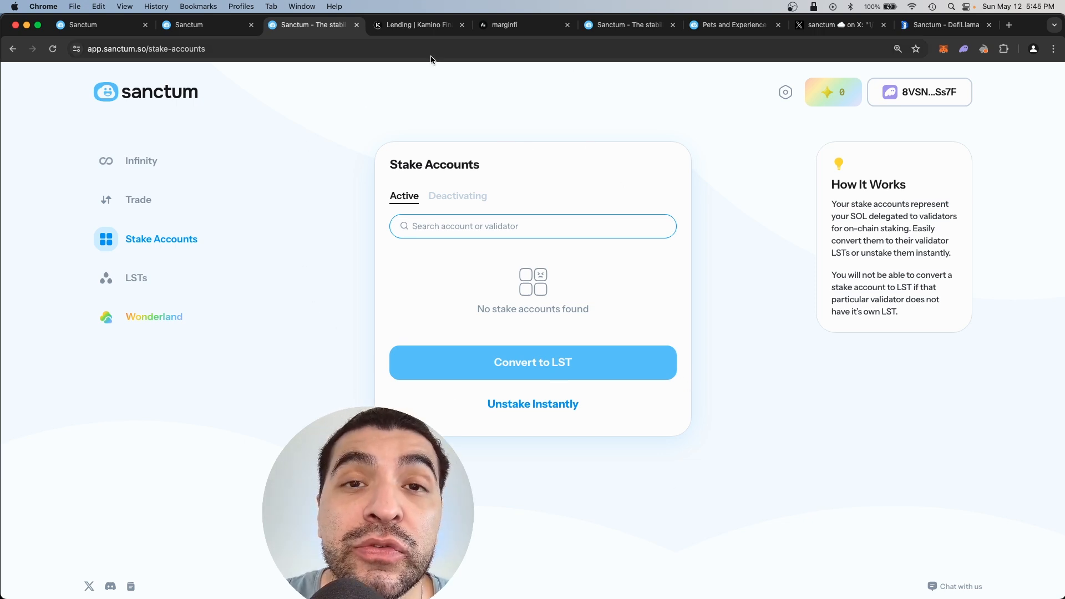
- Scroll the Liquid Staking Tokens list, then return to the Wonderland Season 1 pets page
left_click(136, 278)
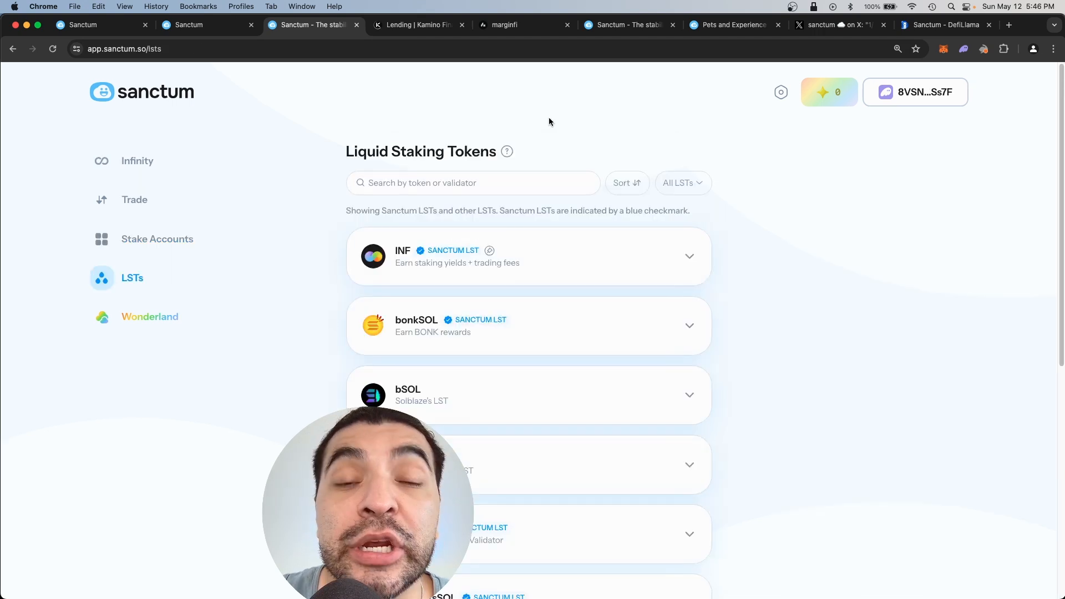
scroll("down", 3)
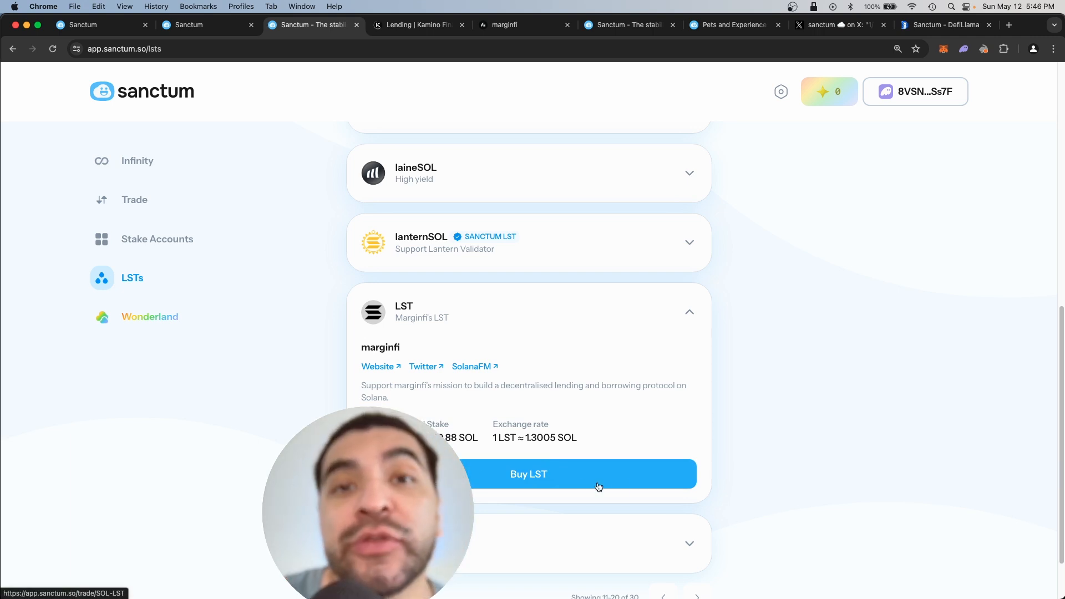
left_click(149, 317)
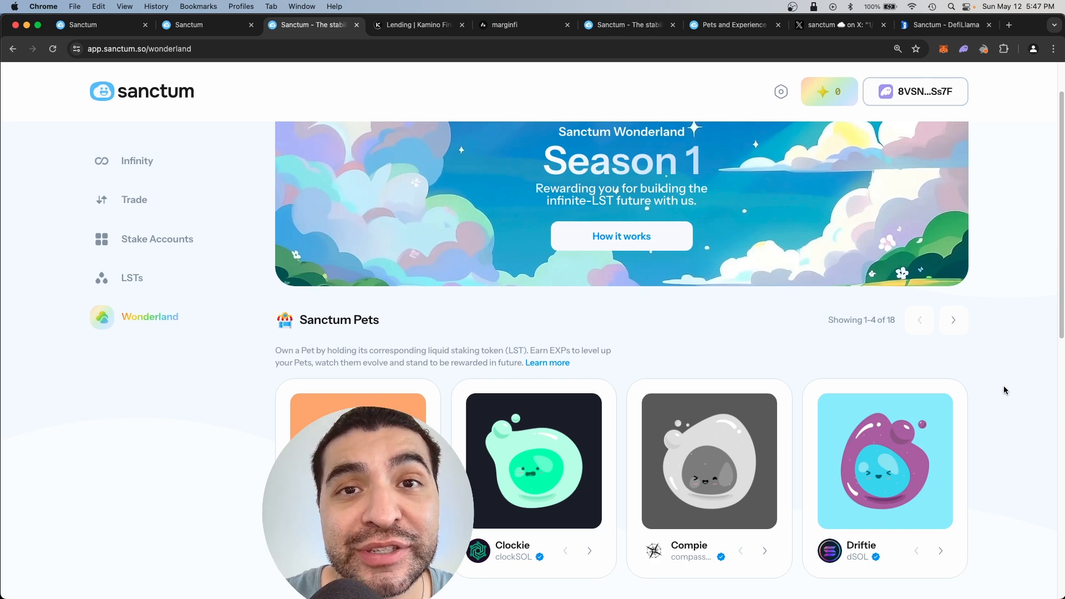
- View Sanctum's DefiLlama TVL chart and a YouTube channel, ending on the sanctum.so homepage
left_click(943, 25)
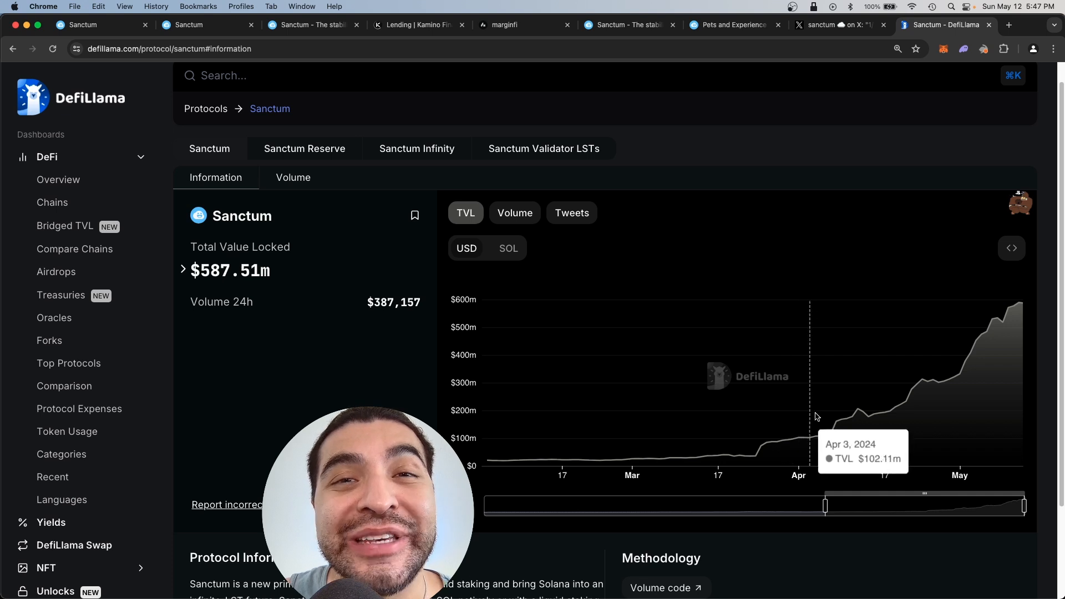
left_click(203, 25)
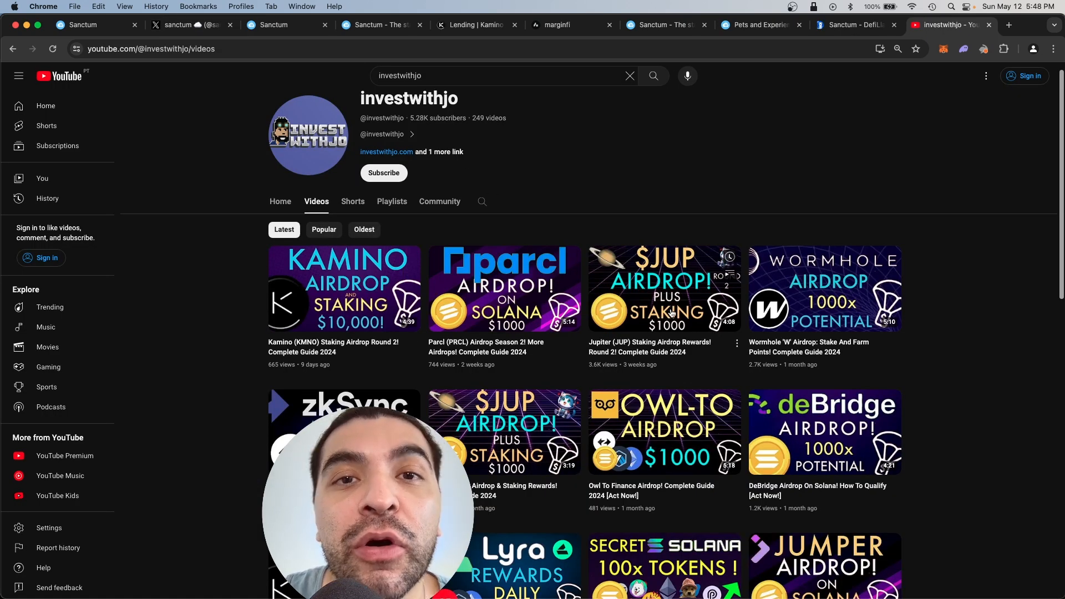
left_click(279, 25)
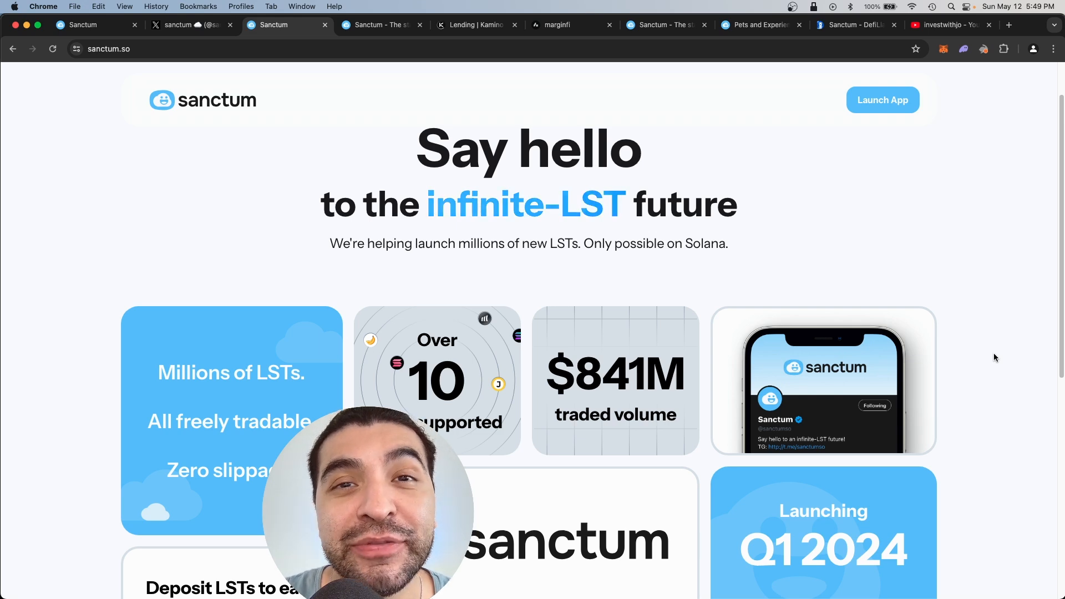